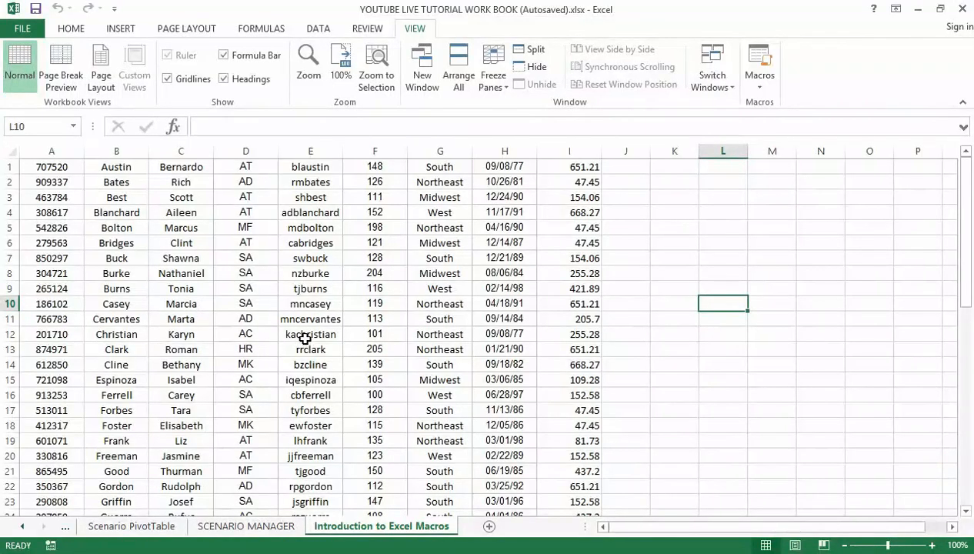
mouse_move(214, 370)
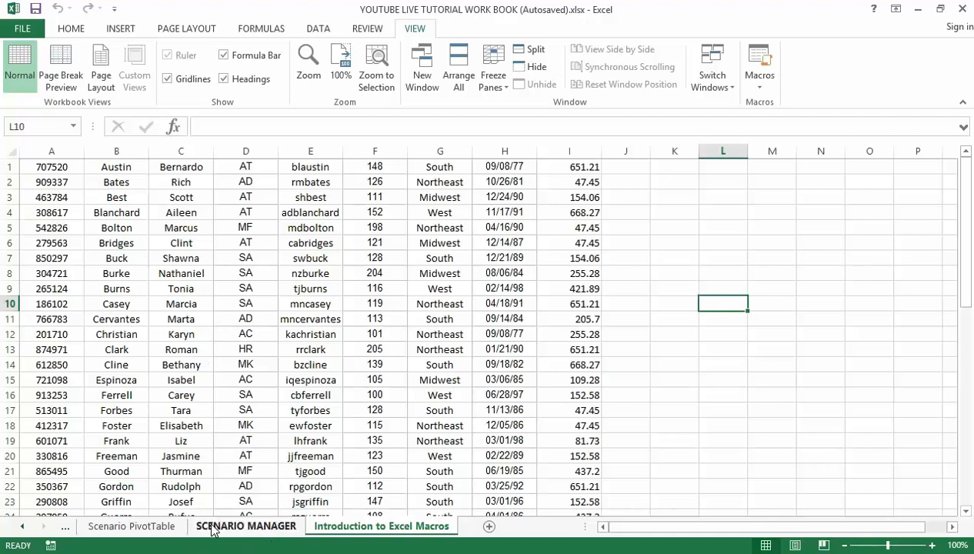
left_click(246, 526)
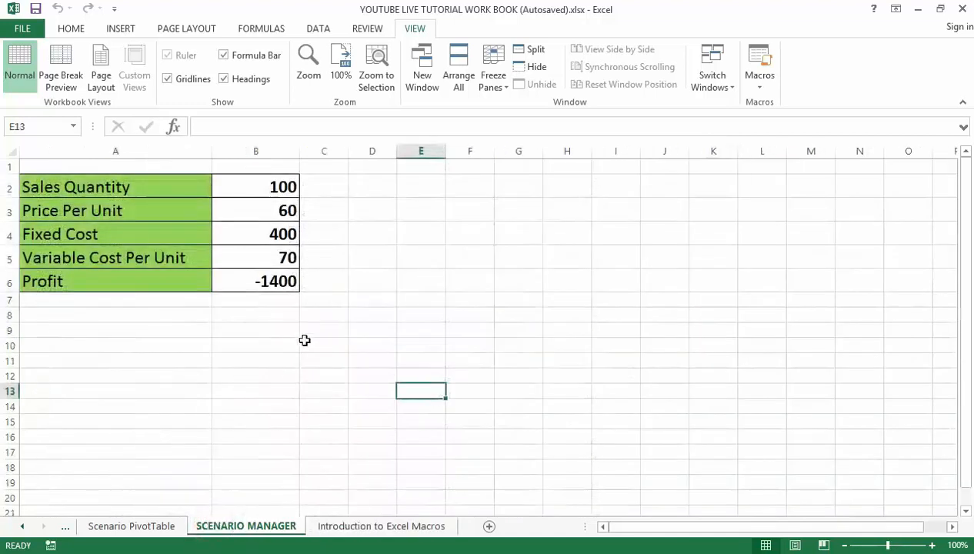
mouse_move(22, 526)
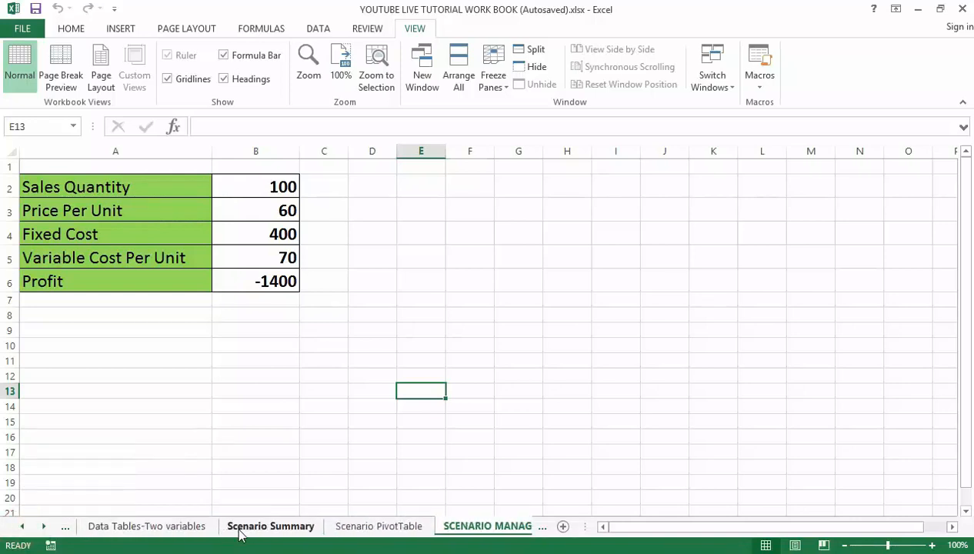
left_click(269, 526)
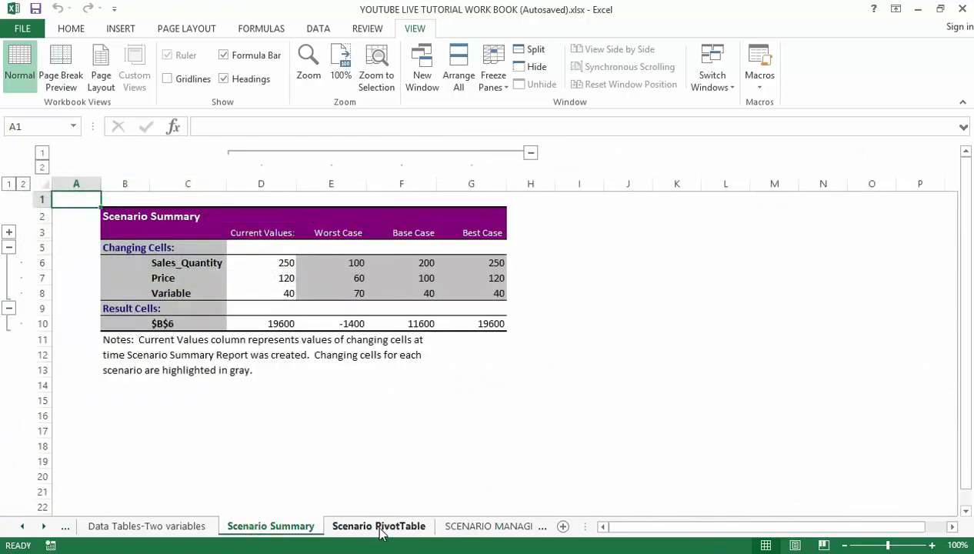
left_click(379, 526)
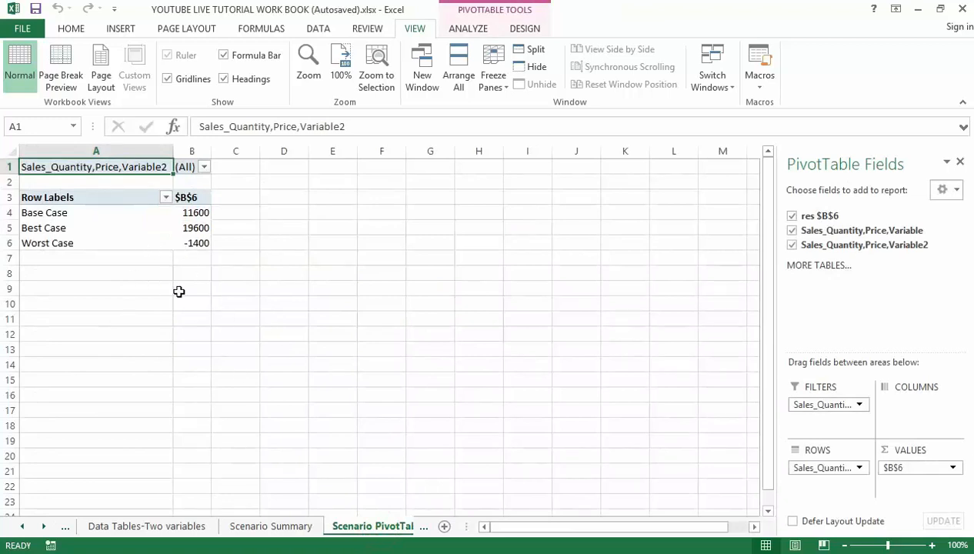
mouse_move(55, 529)
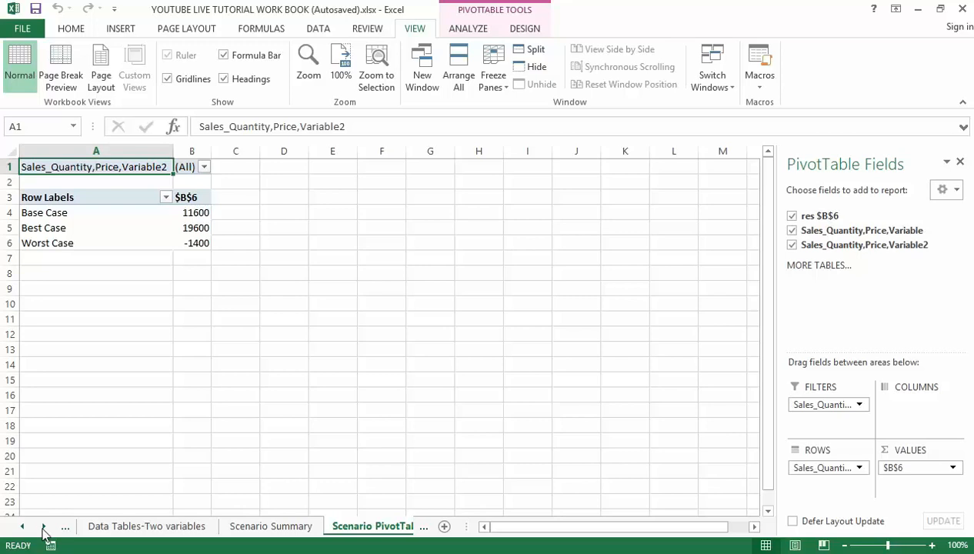
left_click(43, 526)
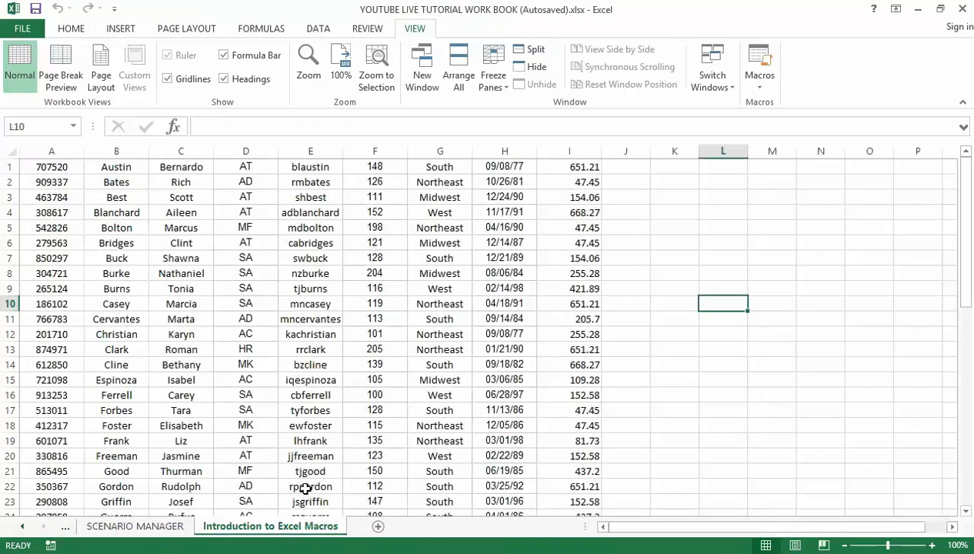
mouse_move(263, 378)
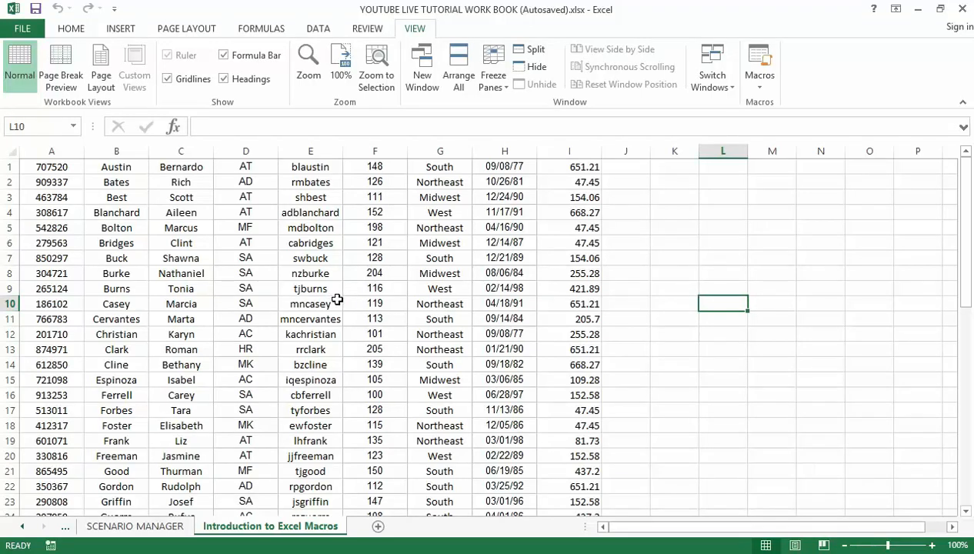
mouse_move(369, 326)
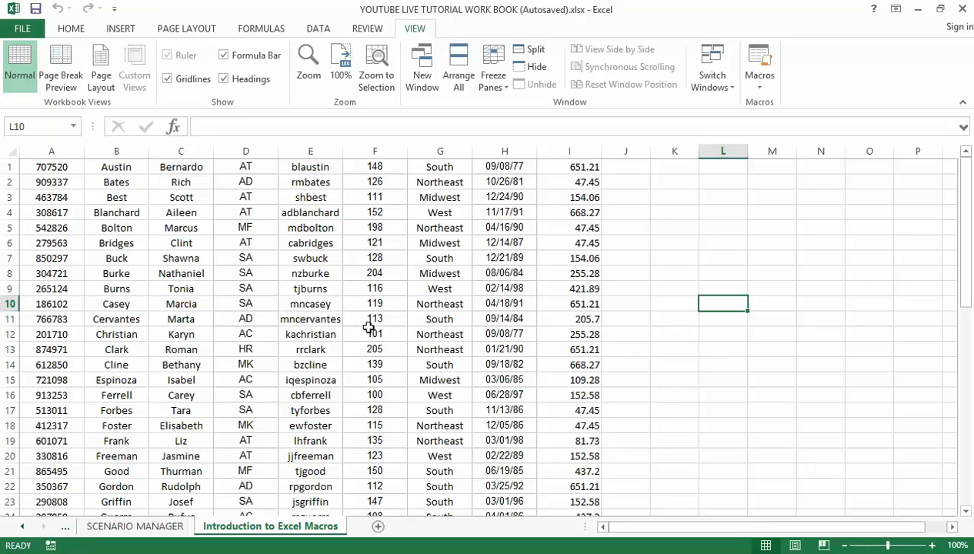
mouse_move(394, 369)
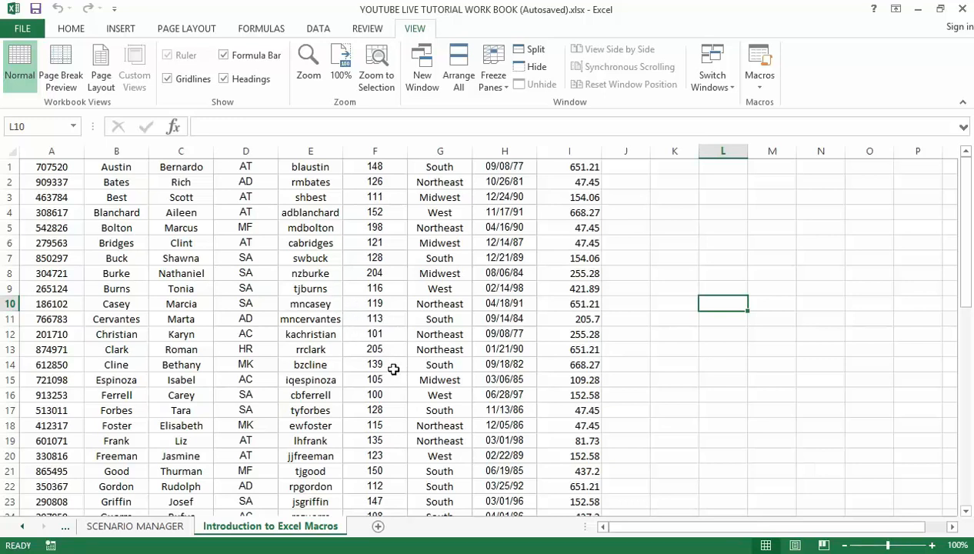
mouse_move(394, 364)
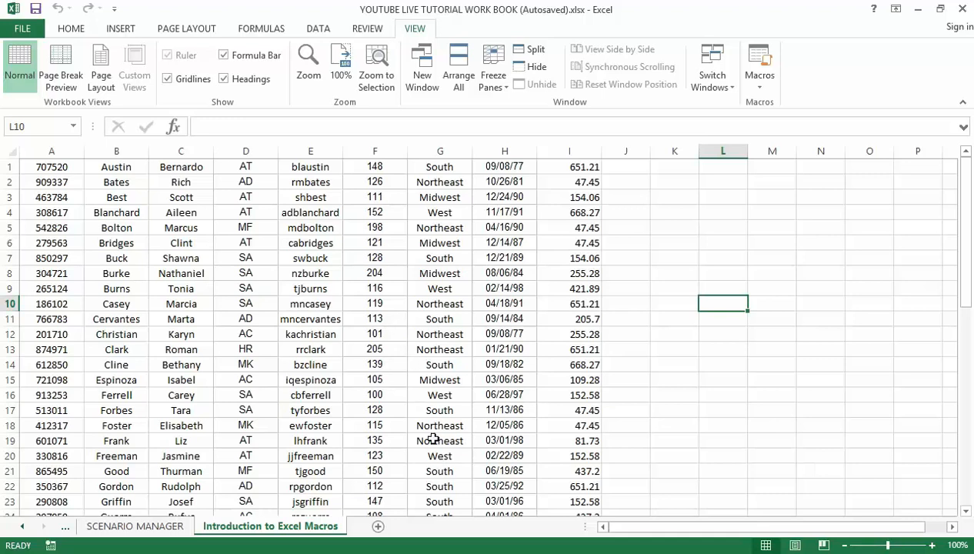
mouse_move(458, 406)
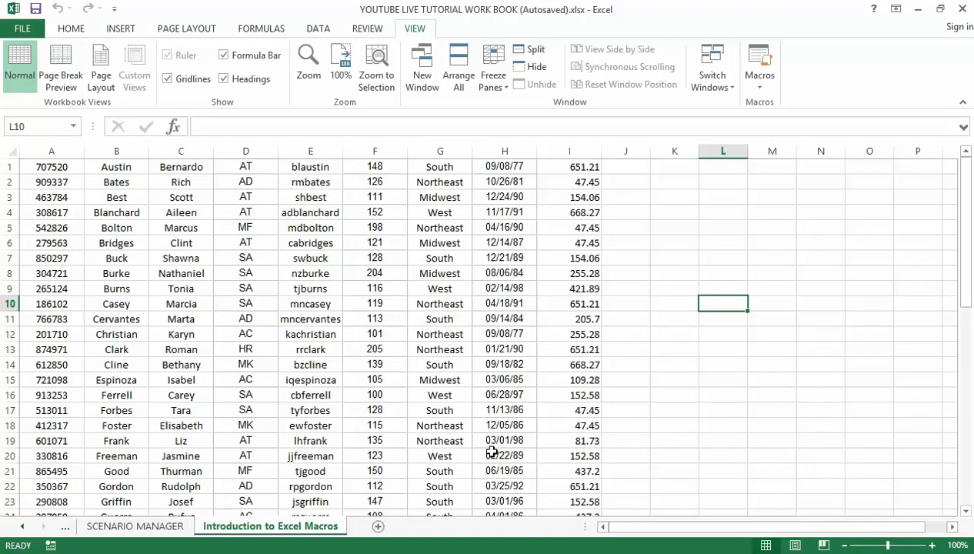
mouse_move(382, 400)
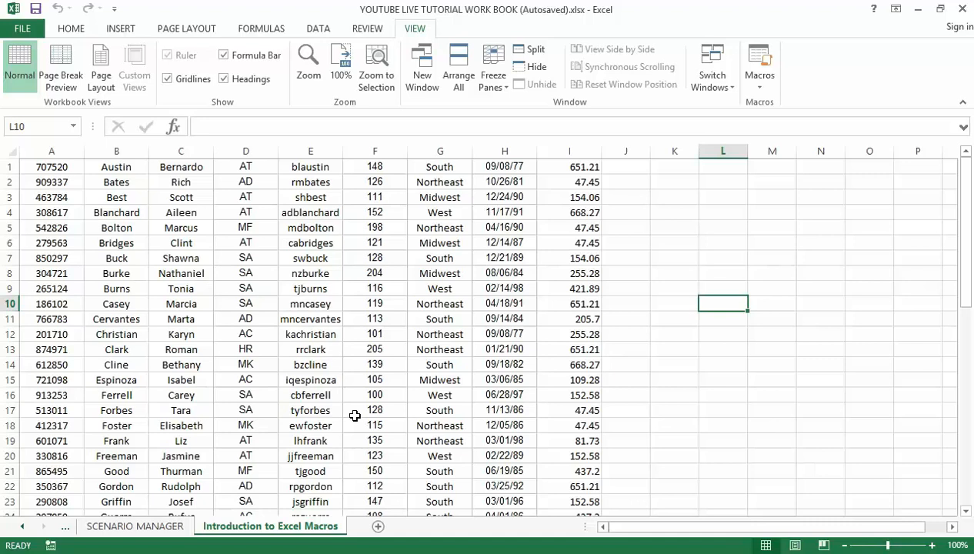
mouse_move(346, 368)
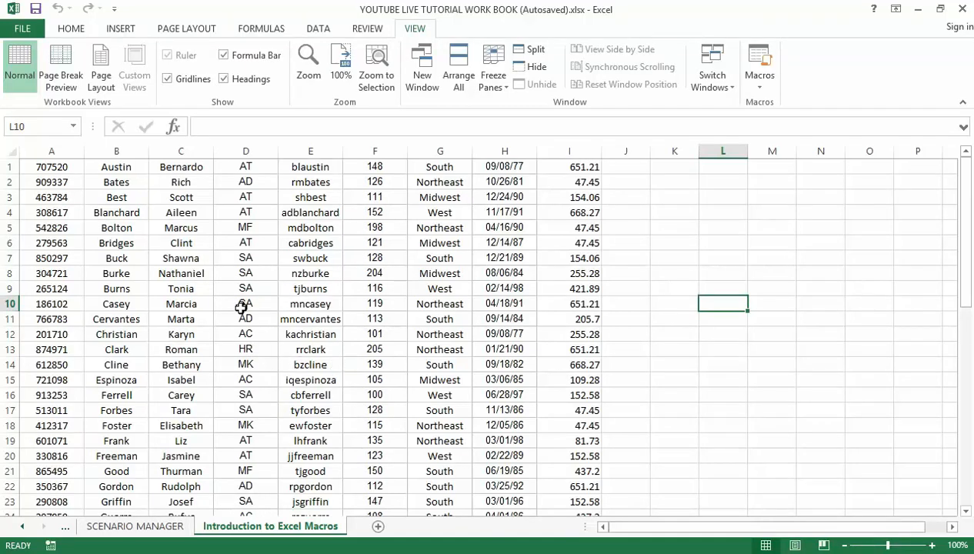
mouse_move(214, 280)
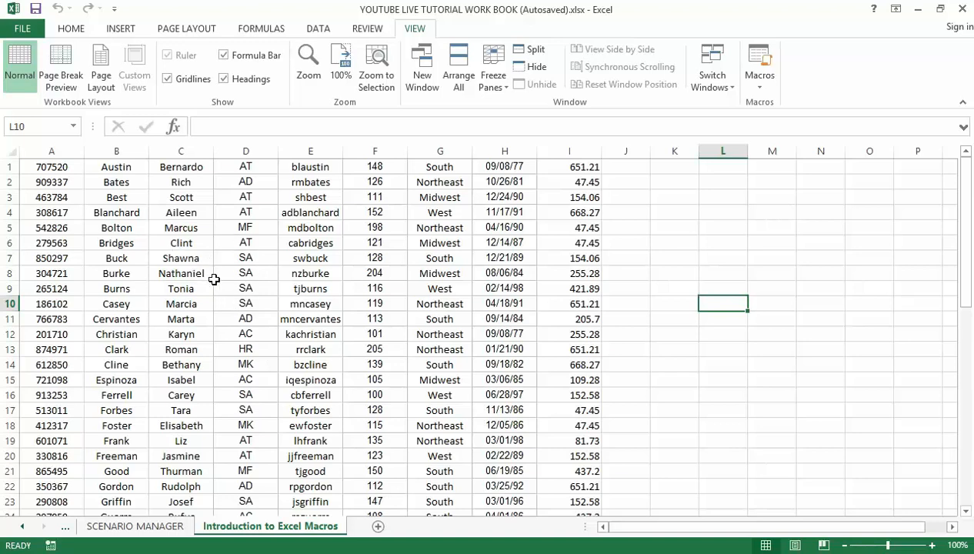
mouse_move(277, 293)
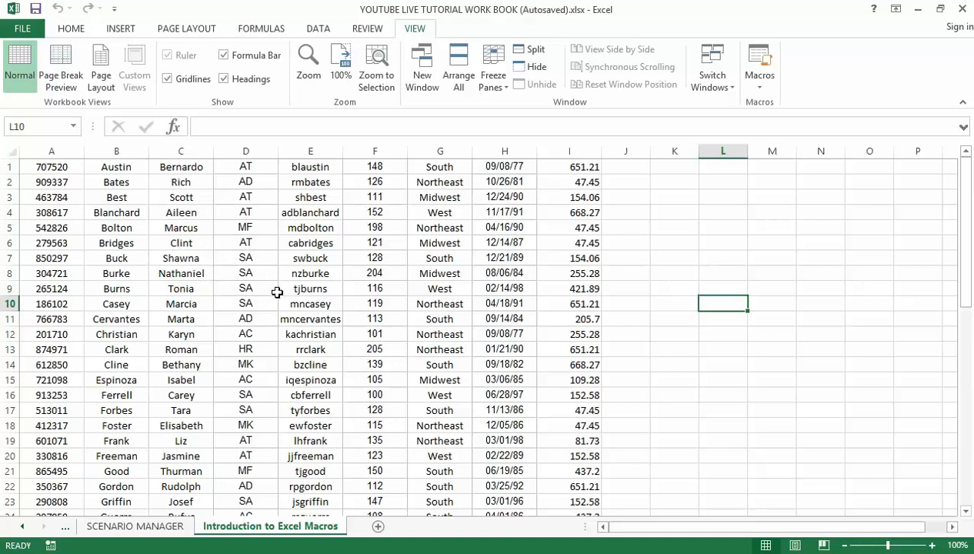
mouse_move(313, 302)
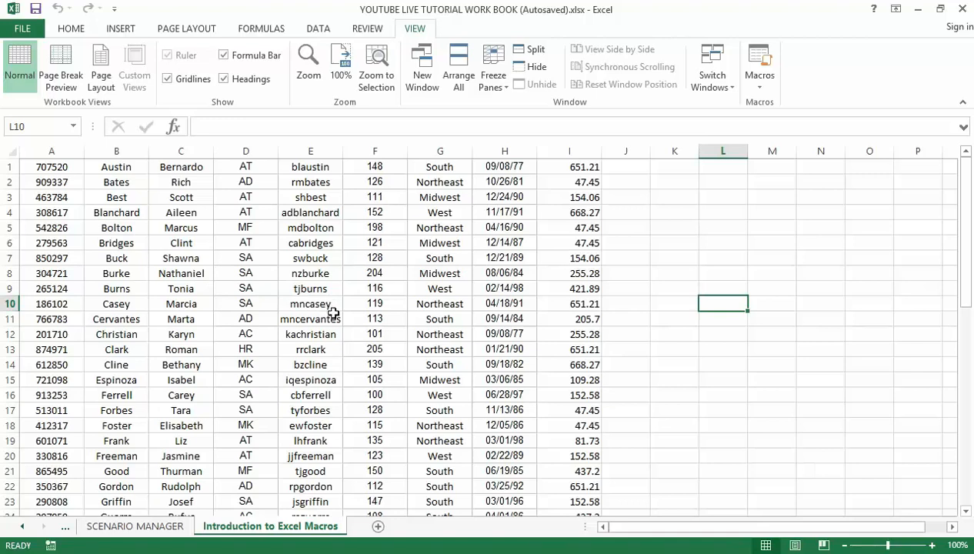
mouse_move(337, 312)
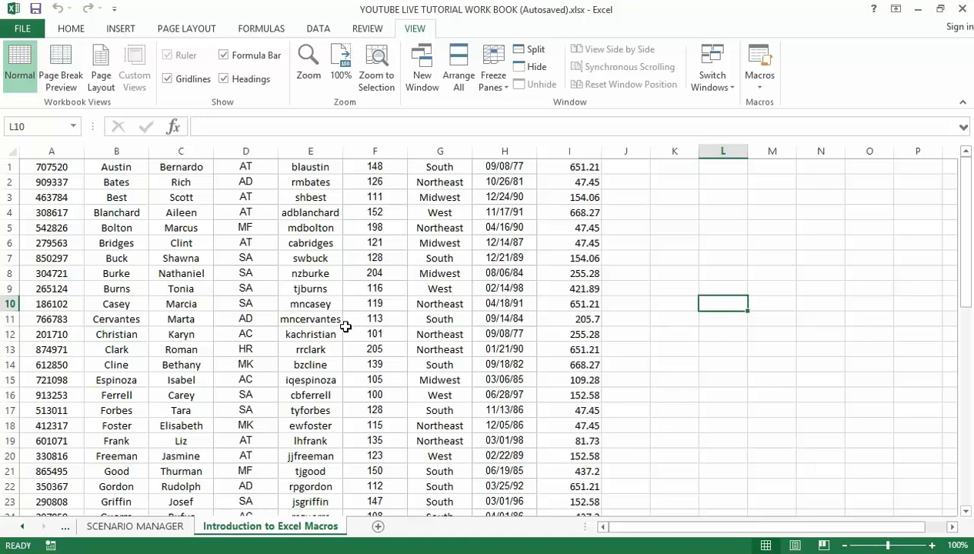
mouse_move(352, 346)
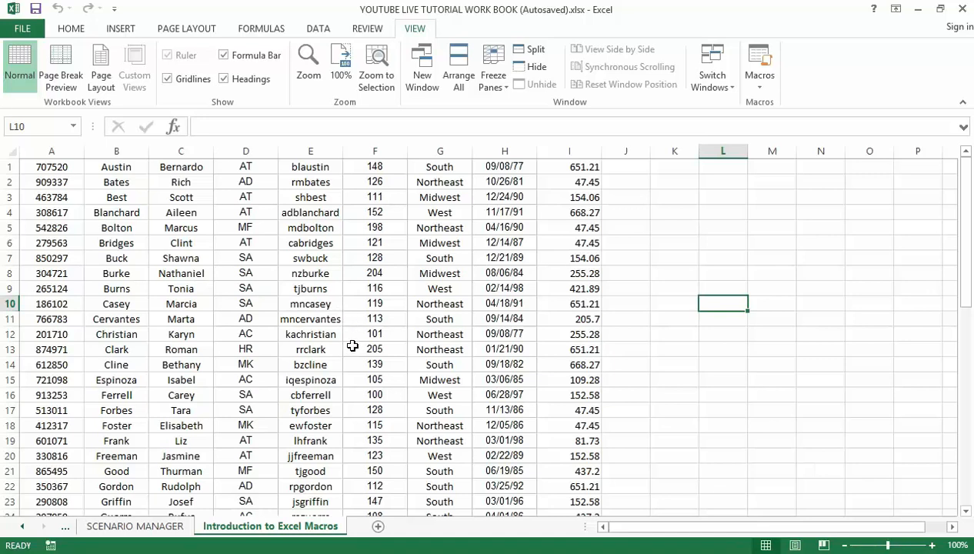
mouse_move(346, 354)
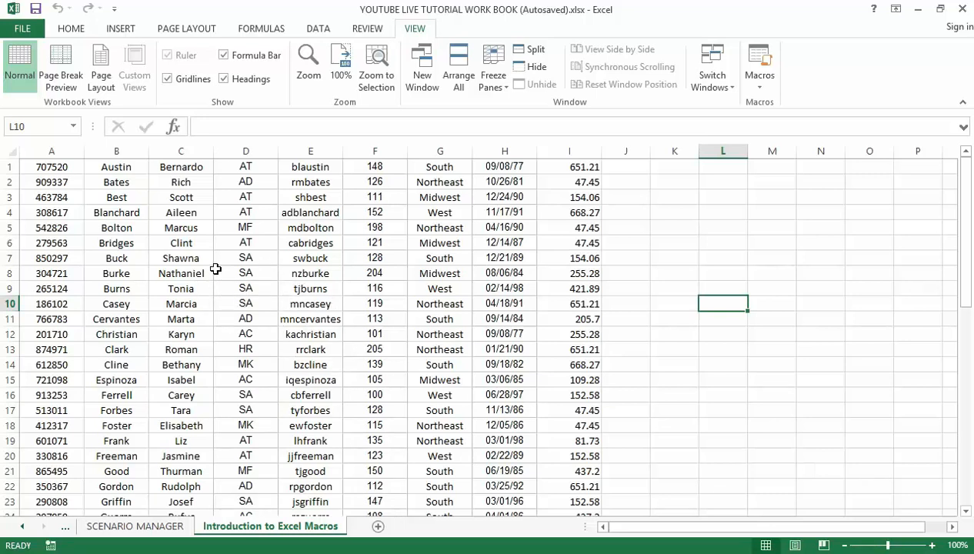
mouse_move(308, 335)
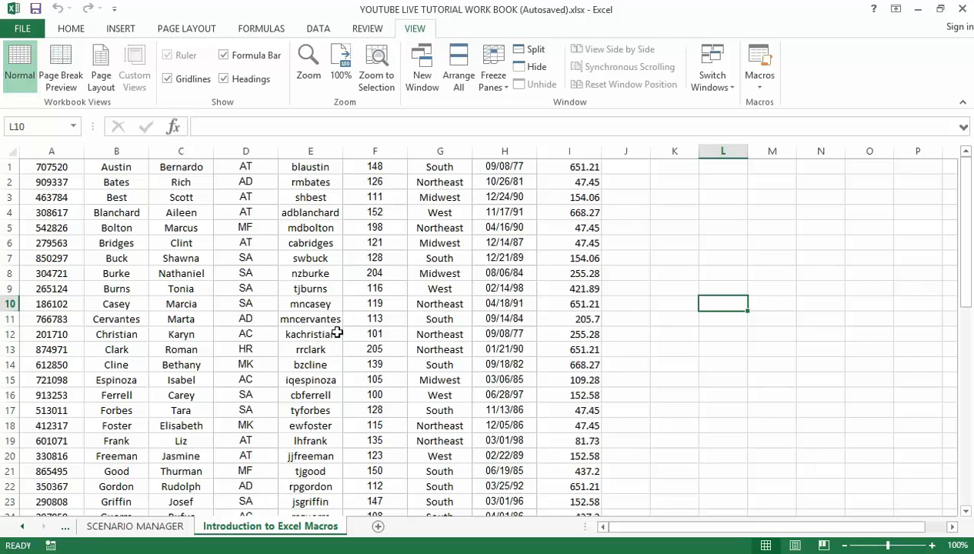
mouse_move(317, 302)
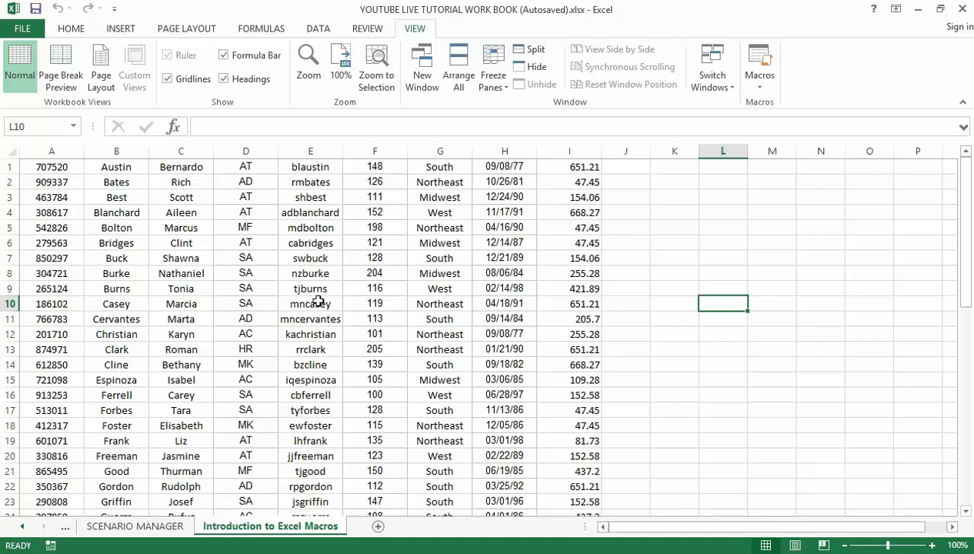
mouse_move(357, 300)
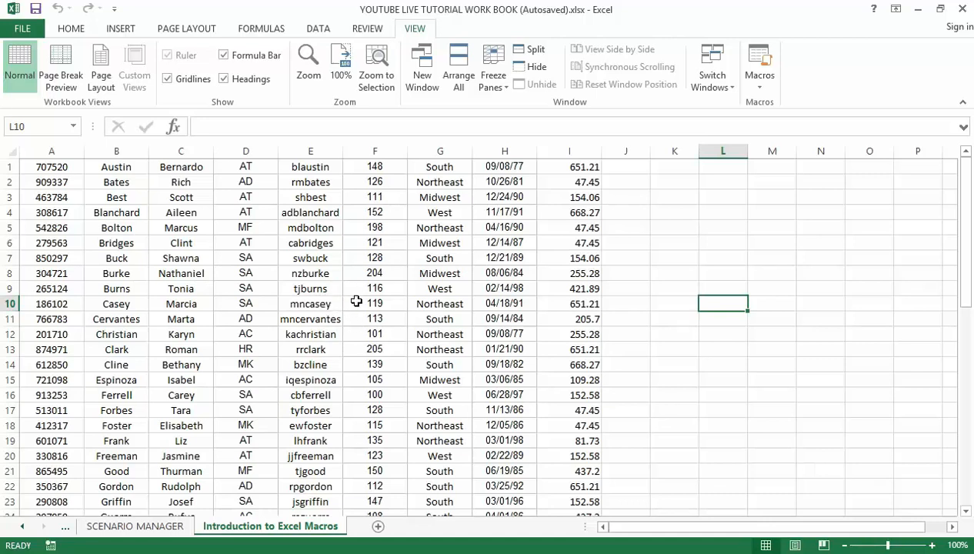
mouse_move(340, 297)
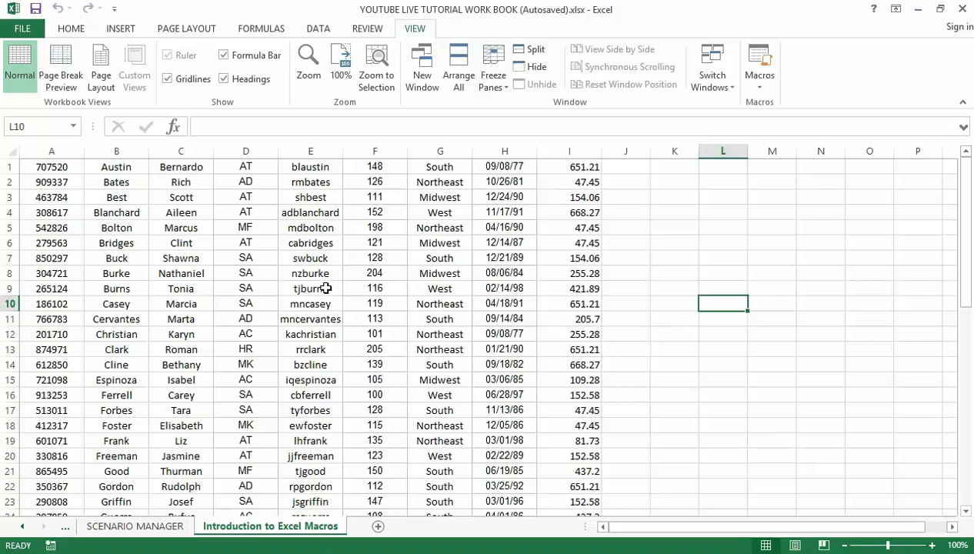
mouse_move(324, 285)
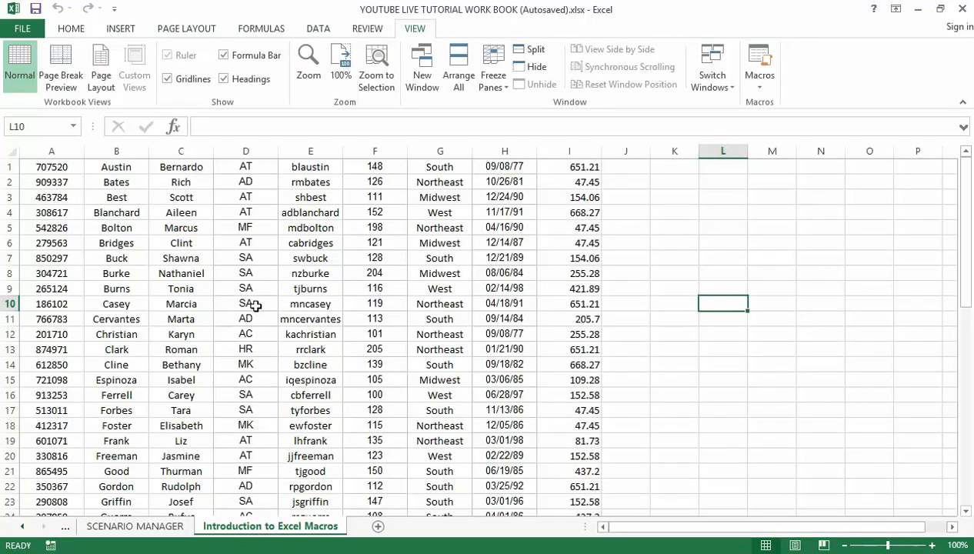
mouse_move(275, 297)
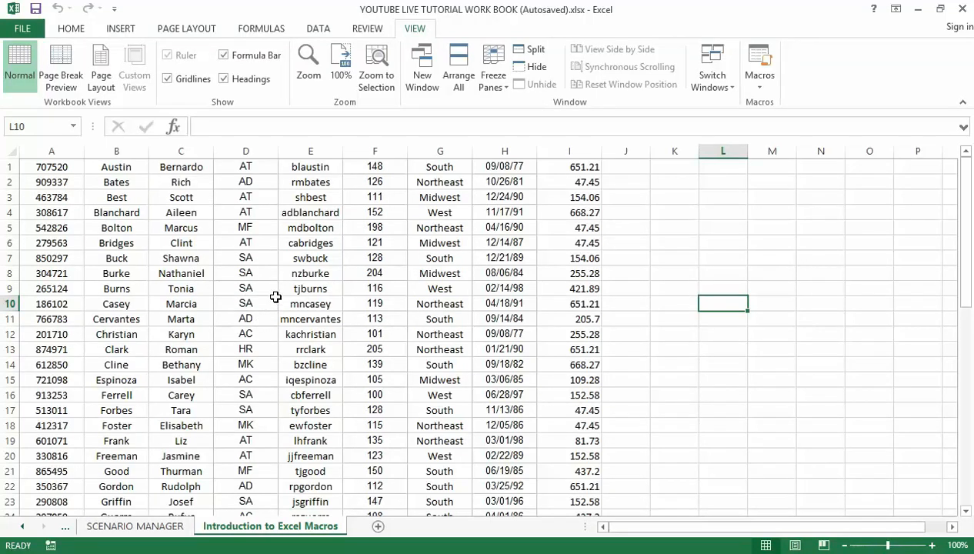
mouse_move(269, 308)
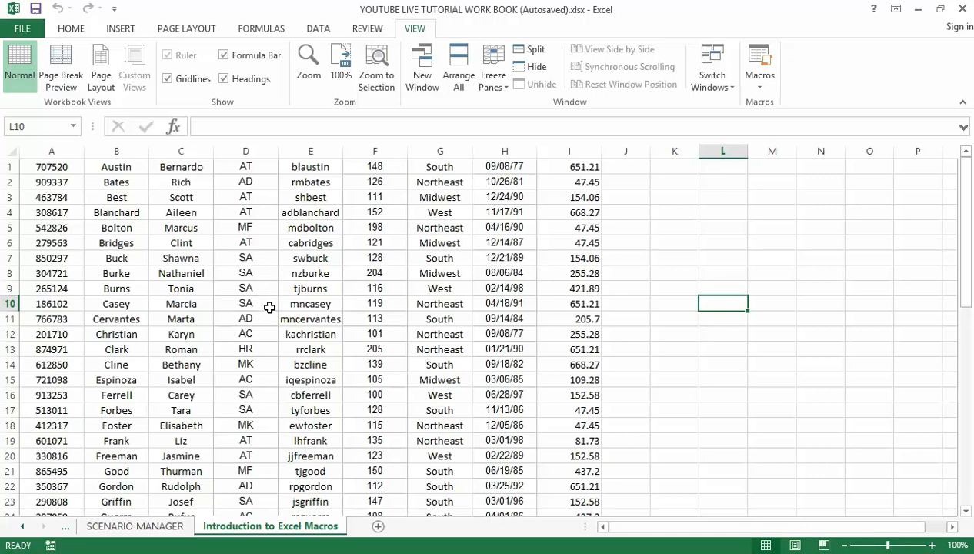
mouse_move(261, 285)
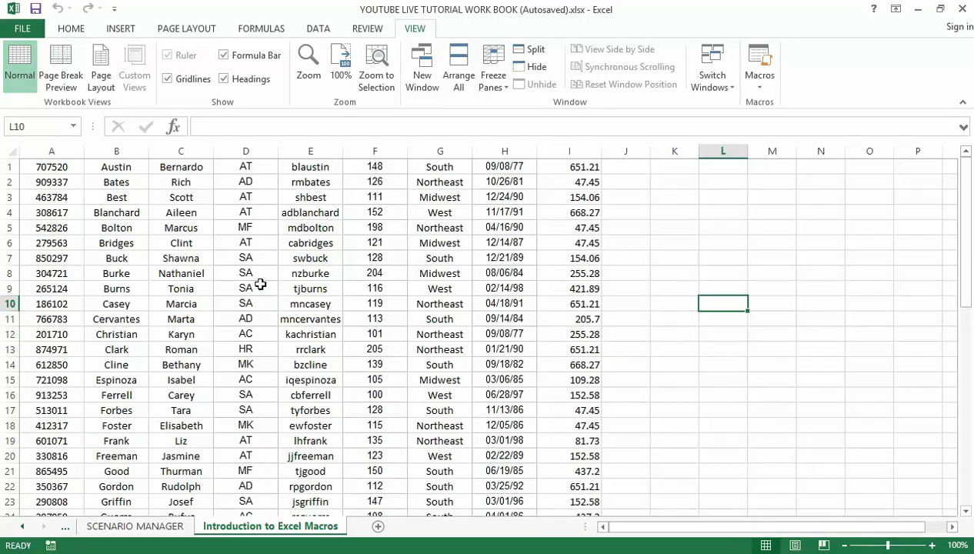
mouse_move(291, 272)
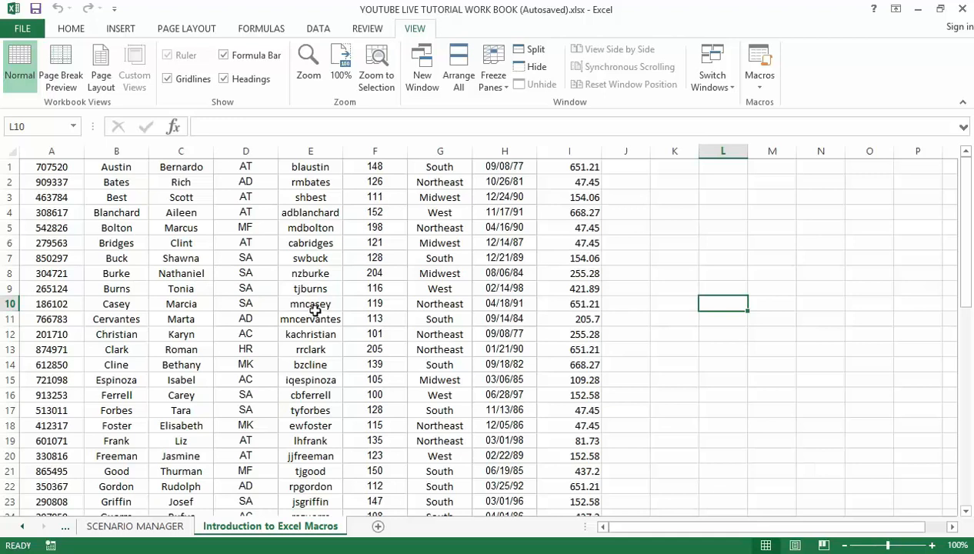
mouse_move(317, 318)
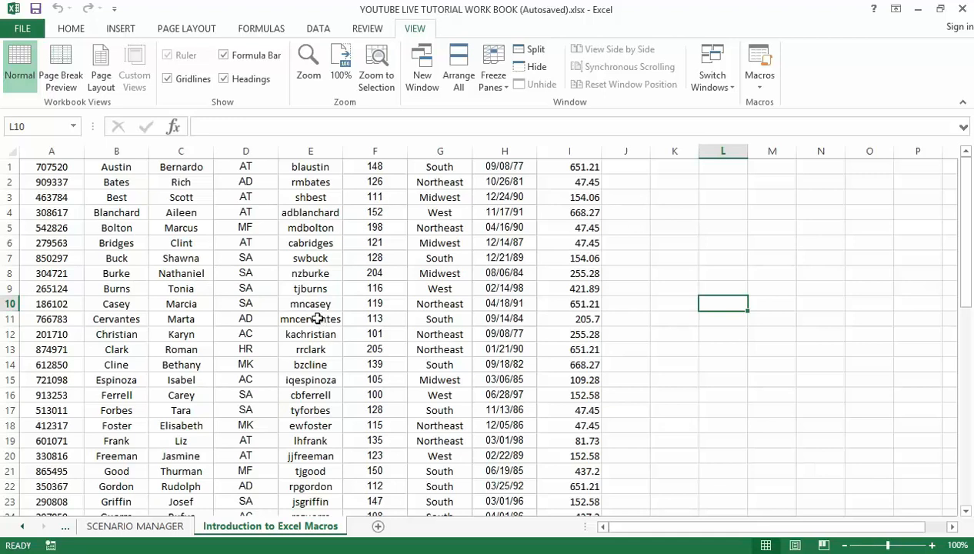
mouse_move(341, 322)
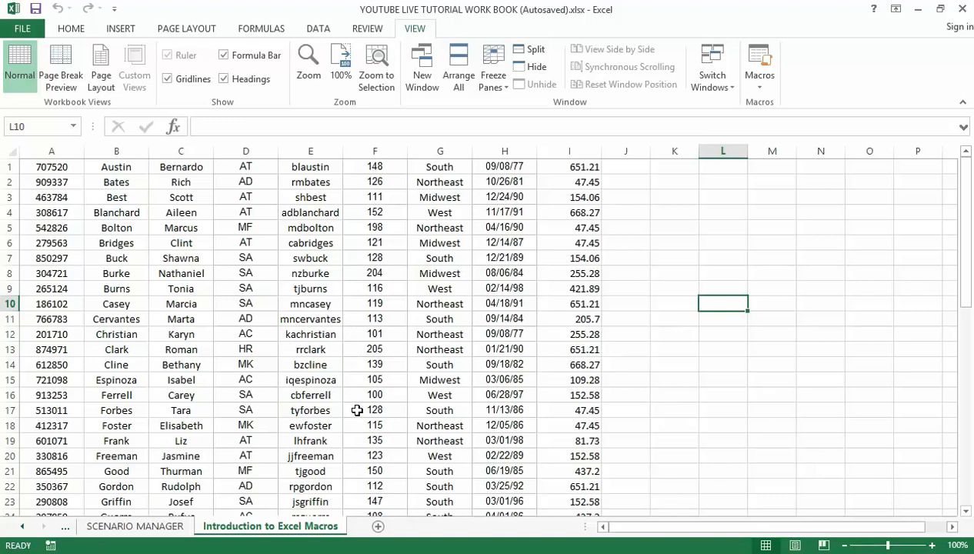
mouse_move(332, 382)
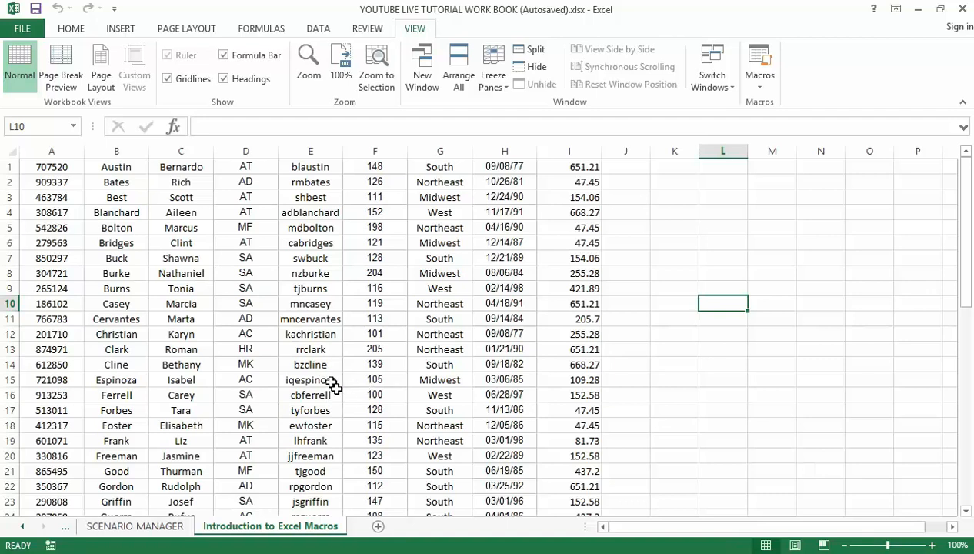
mouse_move(357, 392)
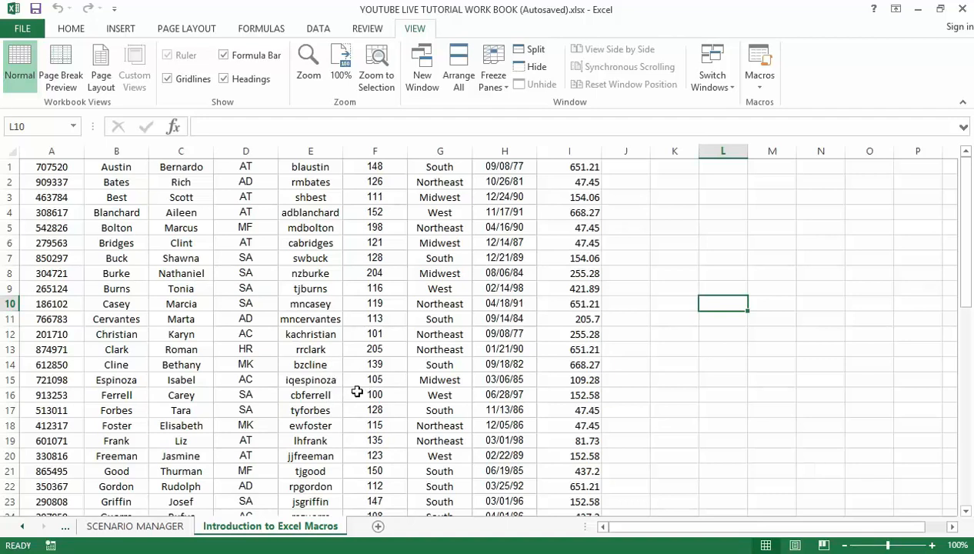
mouse_move(376, 403)
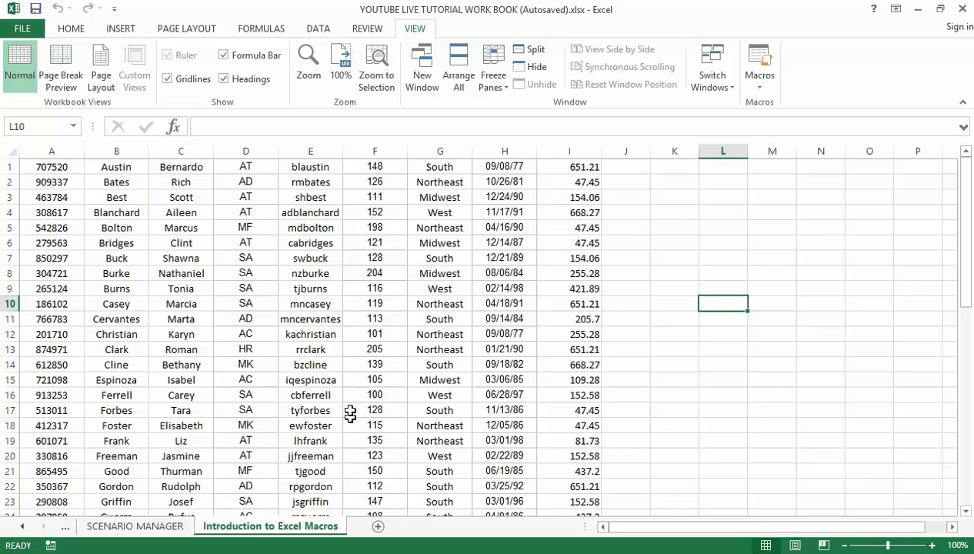
mouse_move(332, 471)
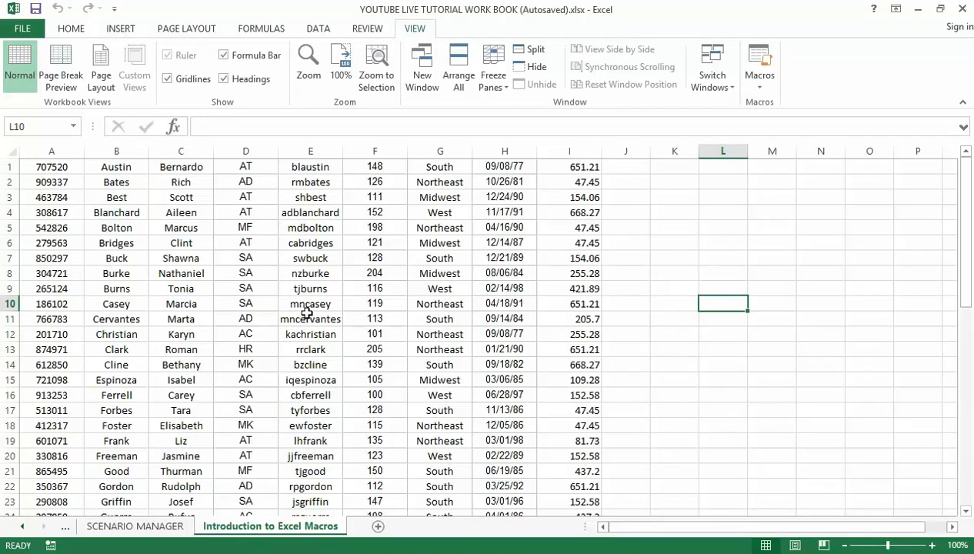
mouse_move(680, 249)
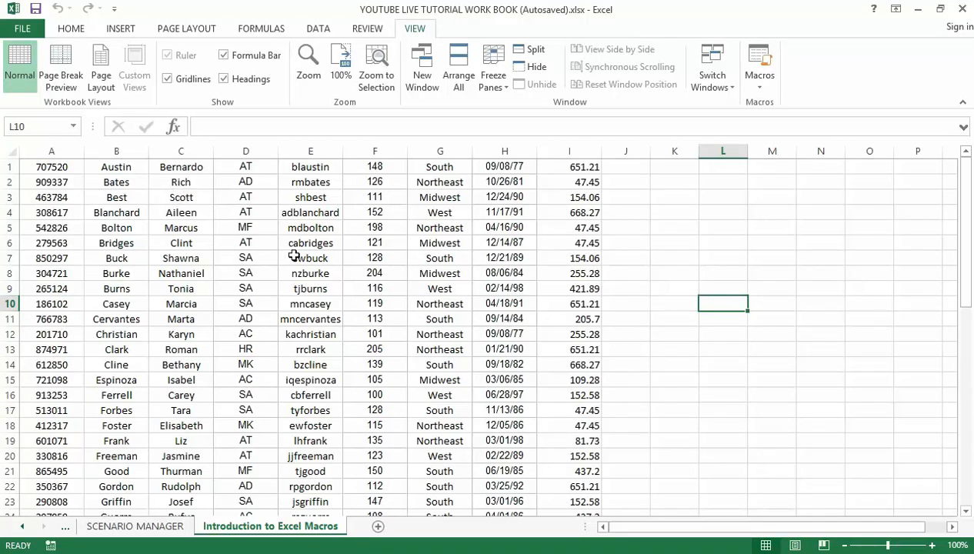
mouse_move(142, 234)
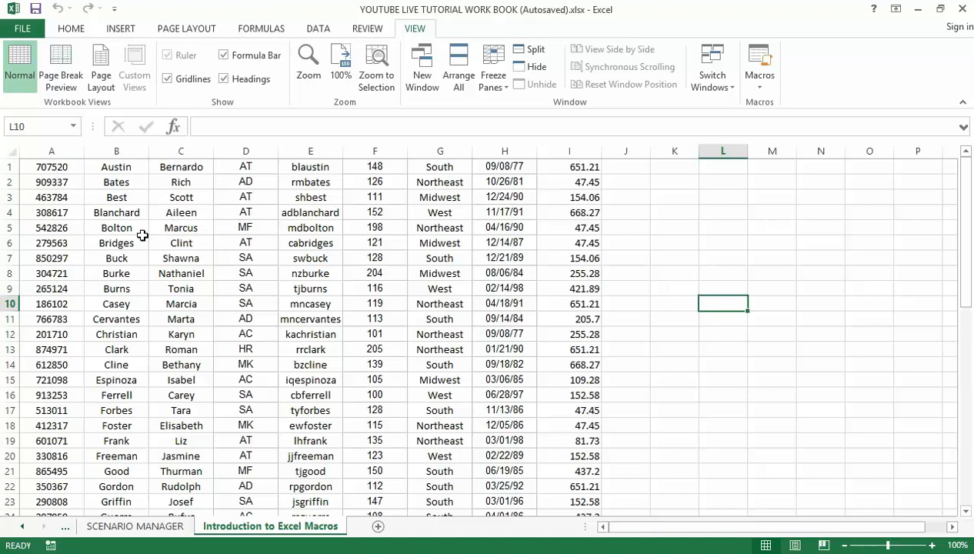
left_click(117, 151)
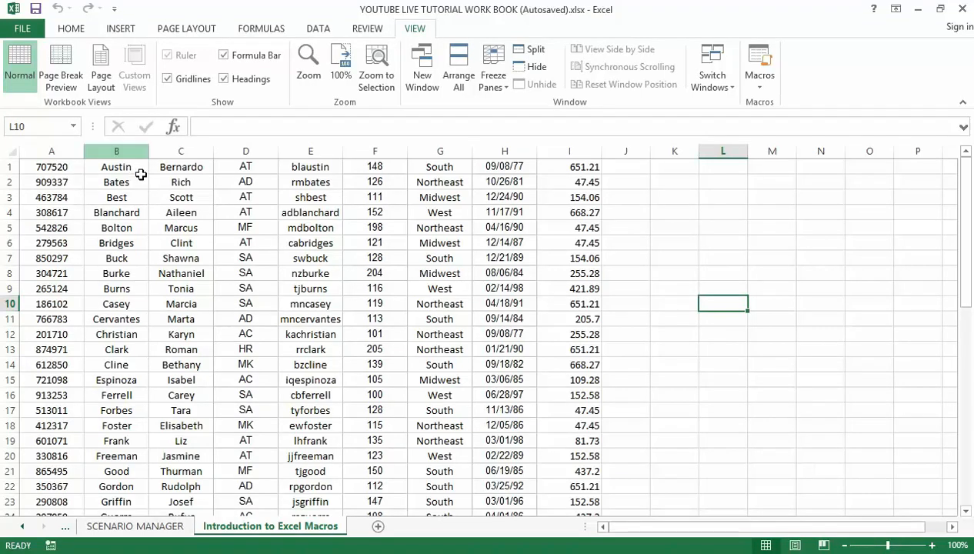
mouse_move(147, 175)
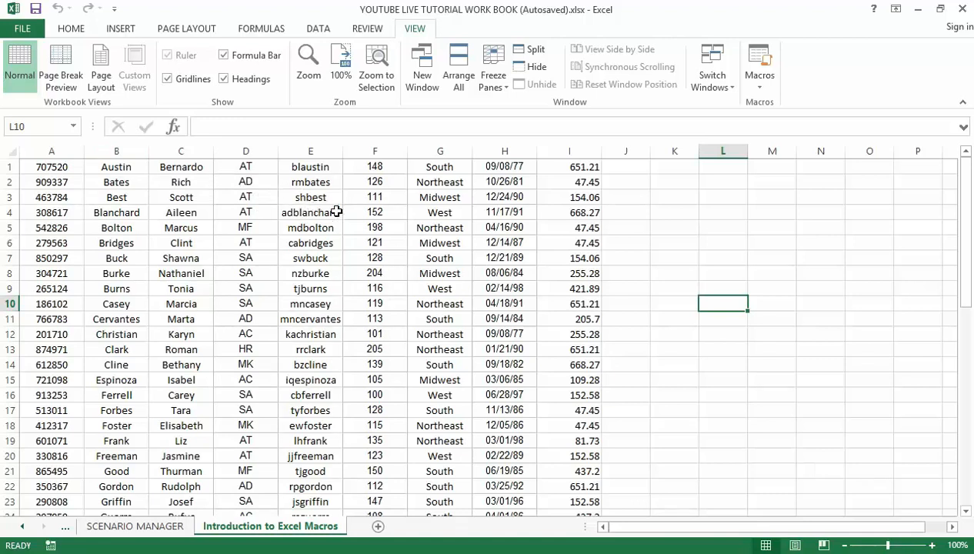
mouse_move(392, 199)
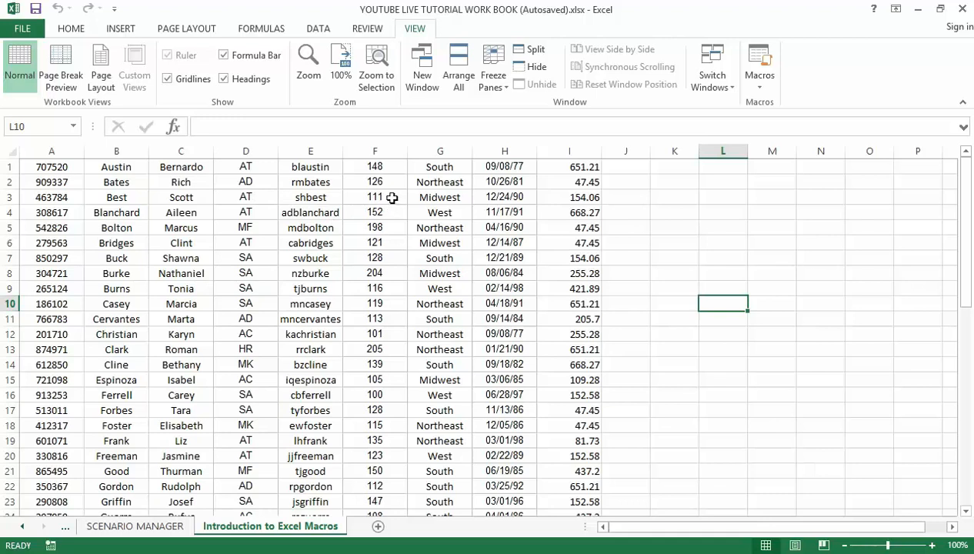
mouse_move(458, 219)
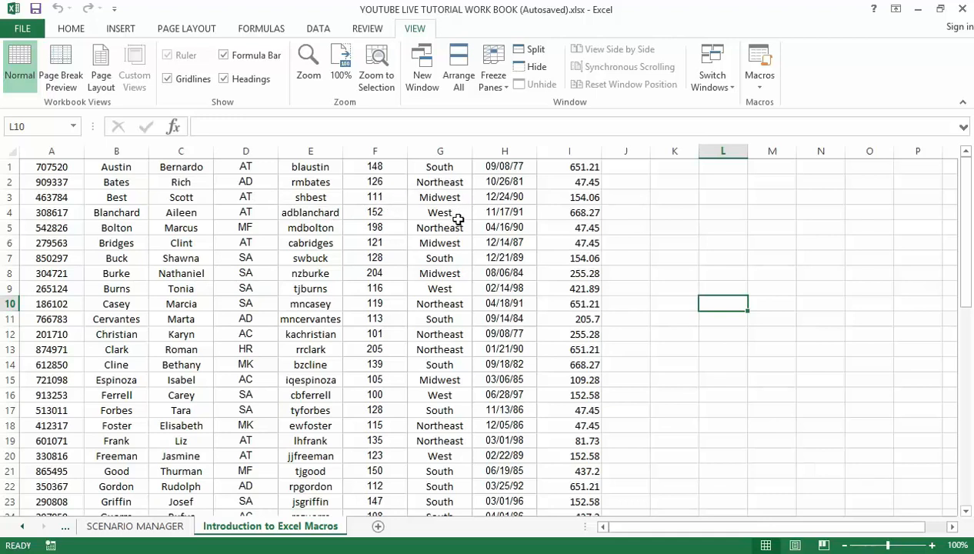
mouse_move(523, 224)
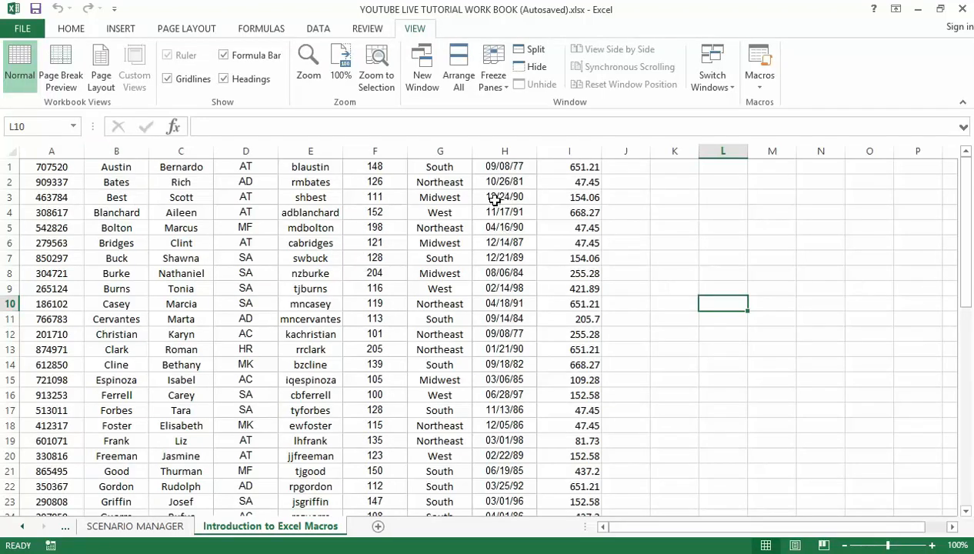
mouse_move(489, 237)
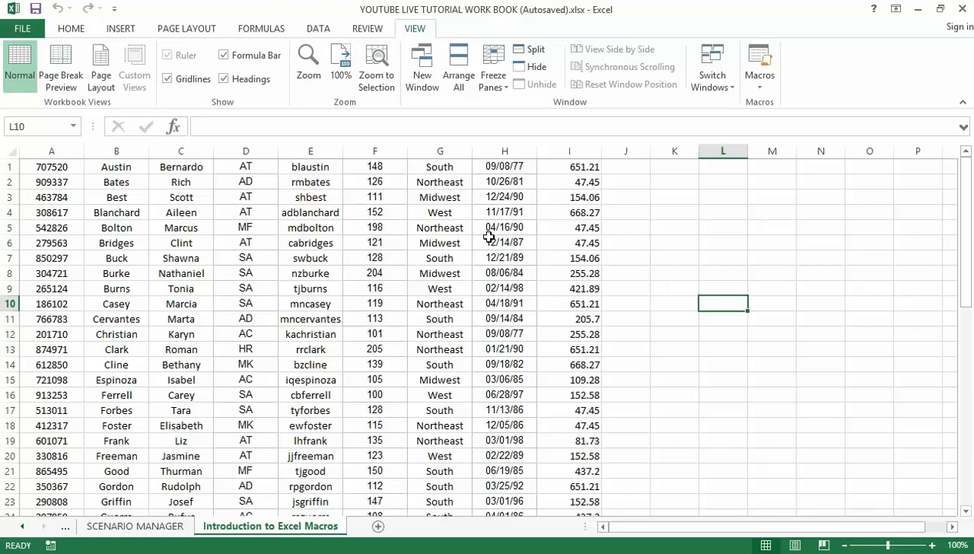
mouse_move(489, 235)
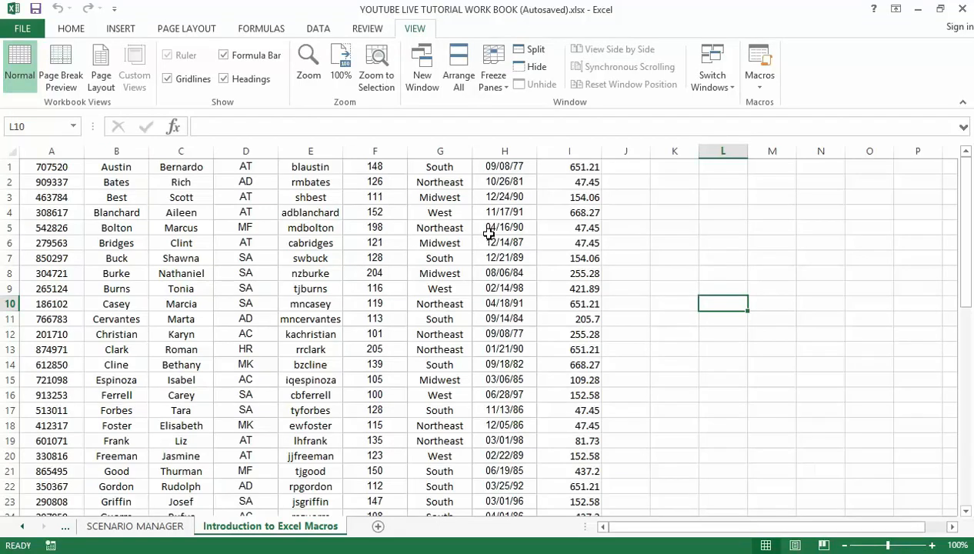
mouse_move(560, 226)
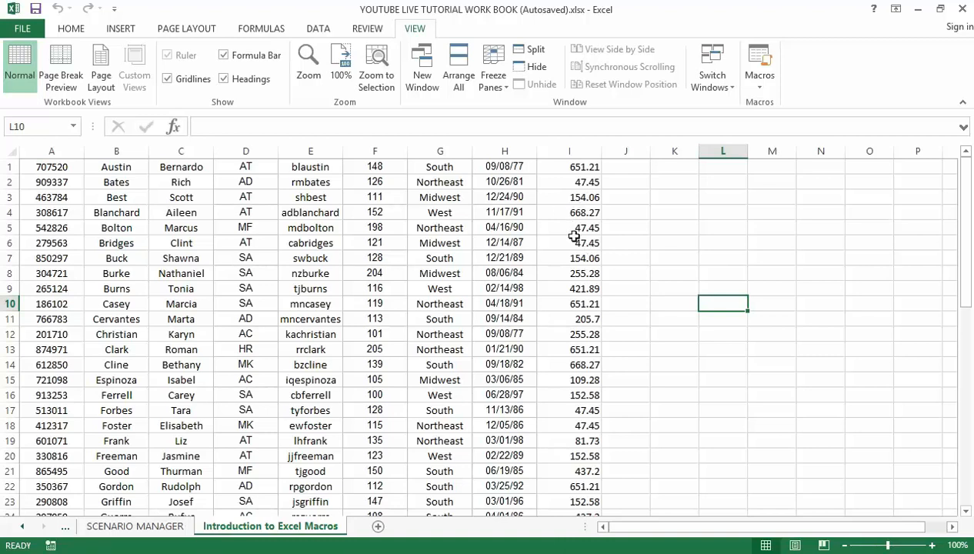
mouse_move(545, 233)
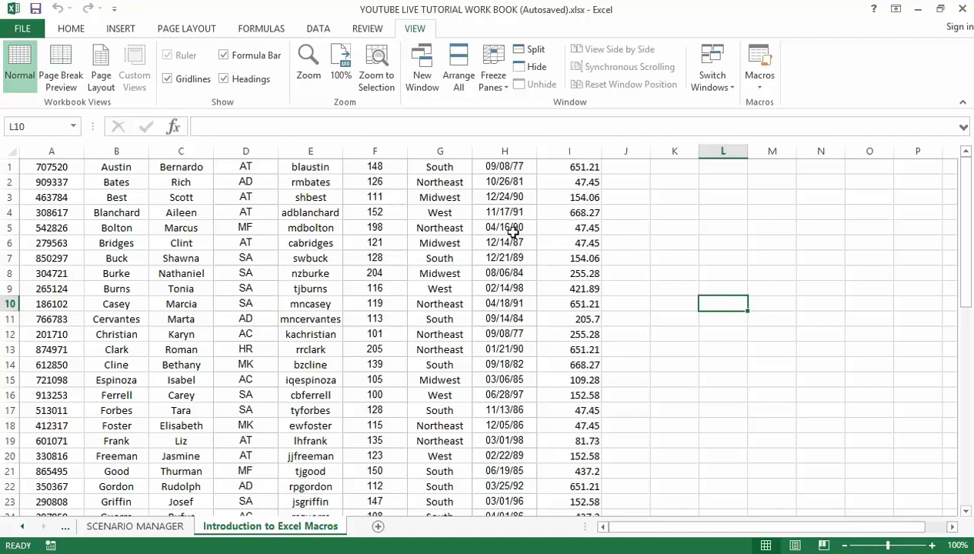
mouse_move(543, 249)
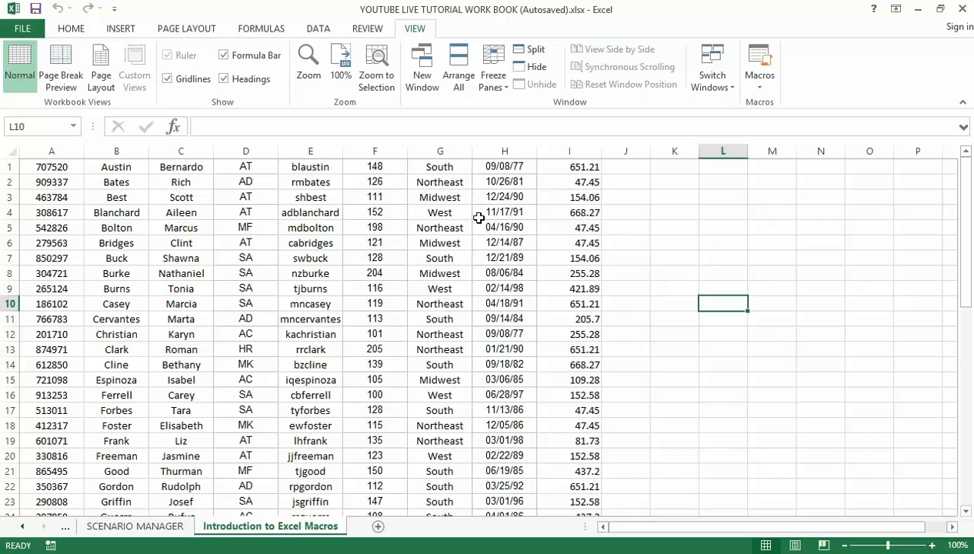
mouse_move(375, 280)
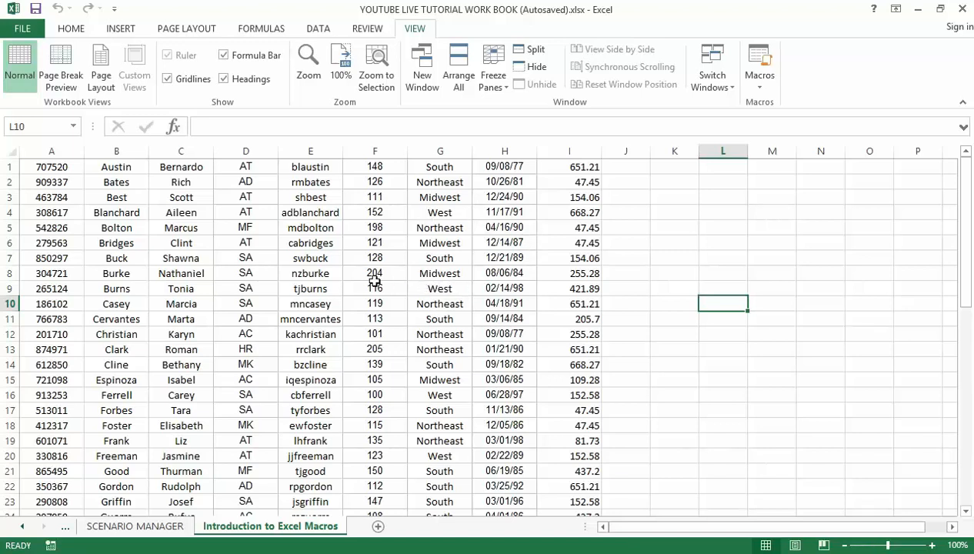
mouse_move(267, 280)
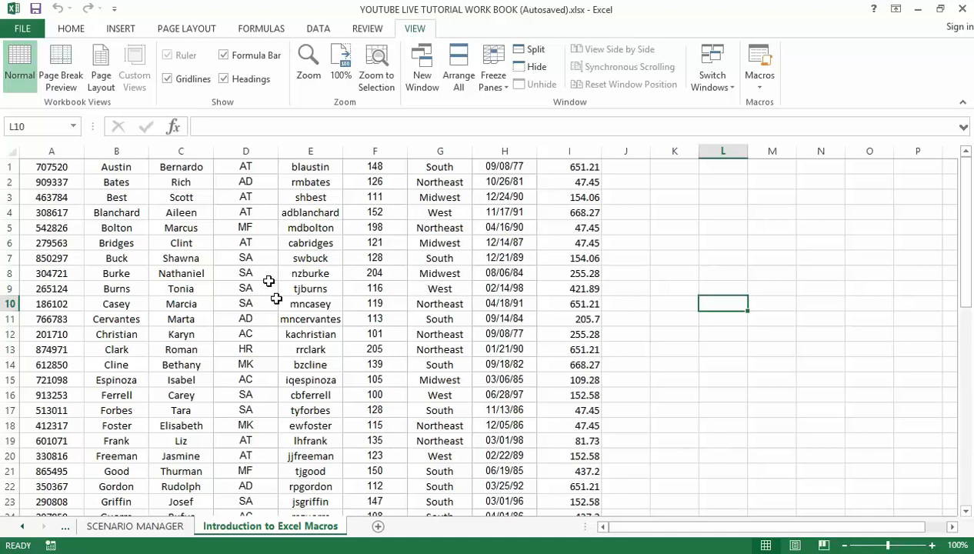
mouse_move(142, 513)
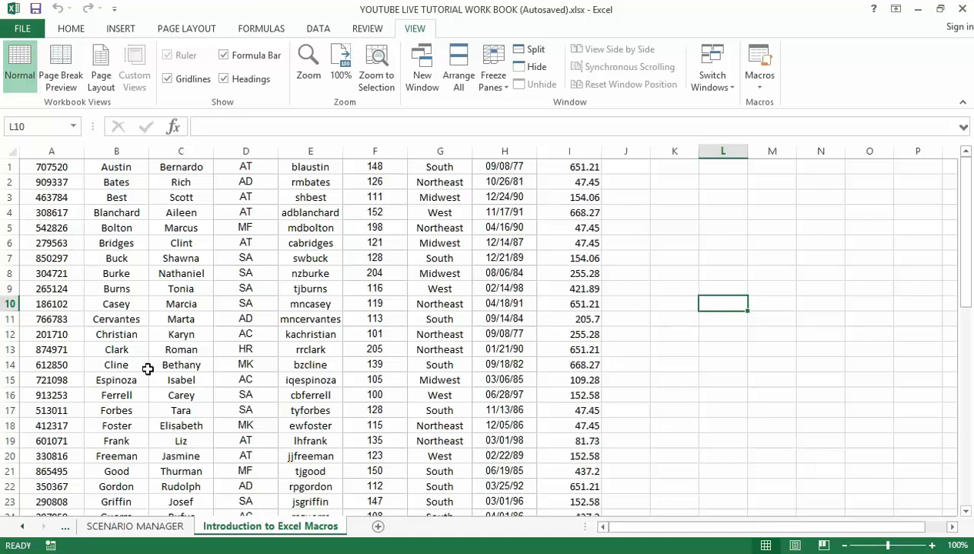
mouse_move(160, 339)
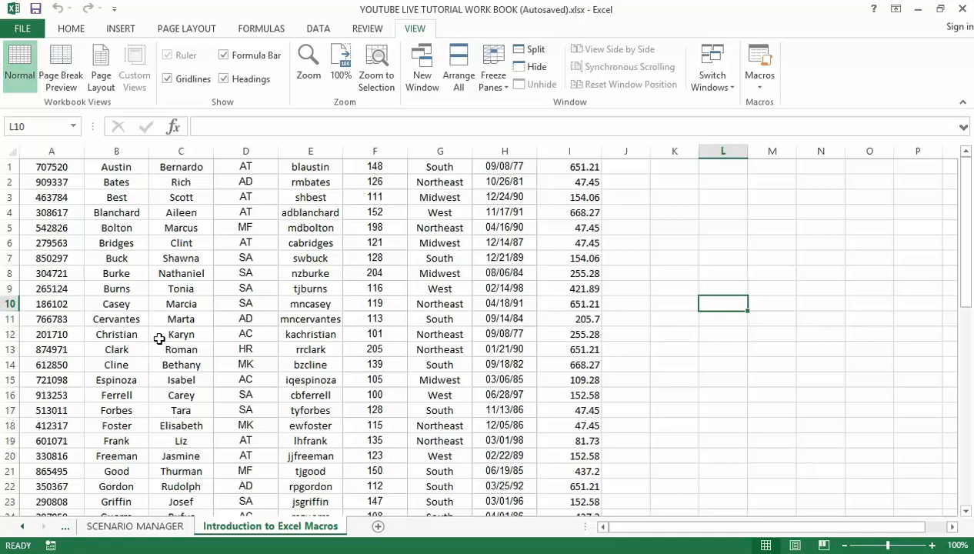
mouse_move(170, 343)
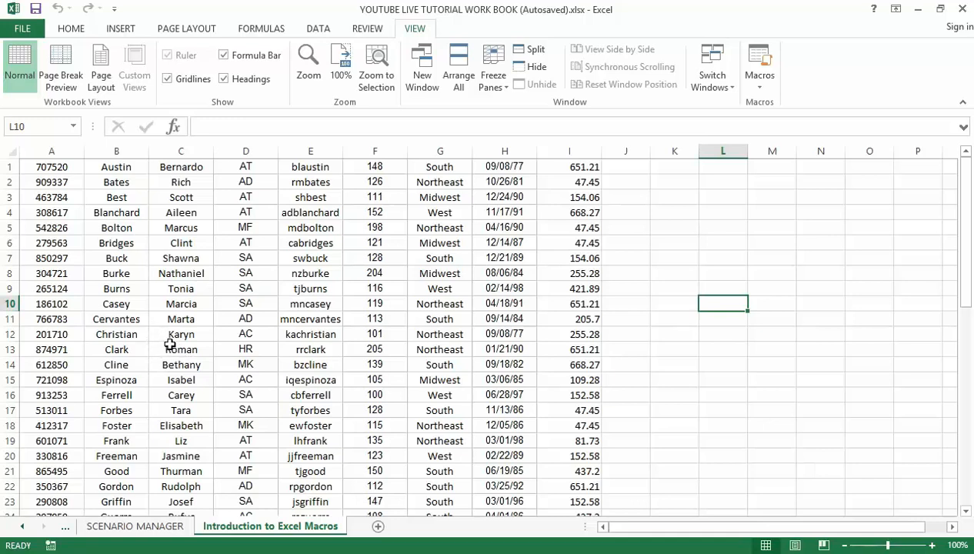
mouse_move(192, 348)
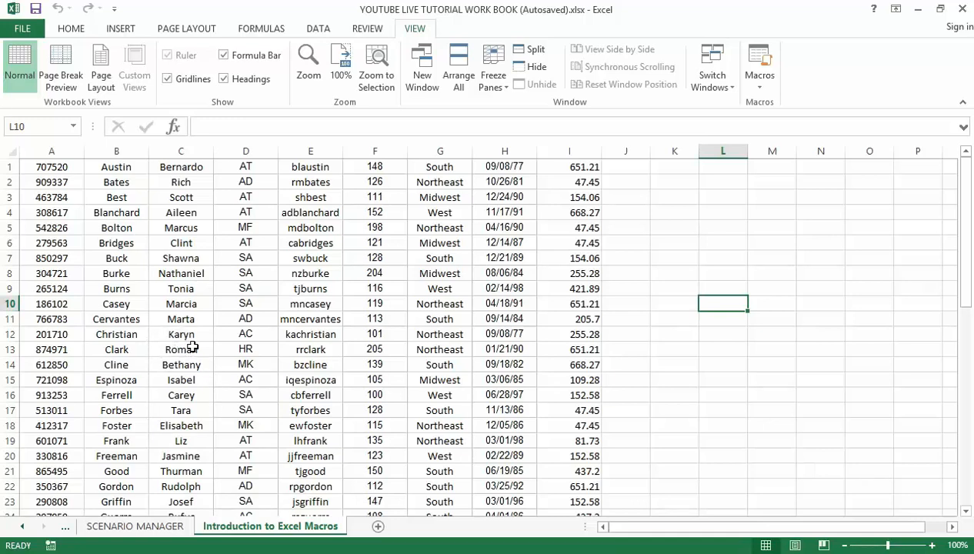
mouse_move(246, 357)
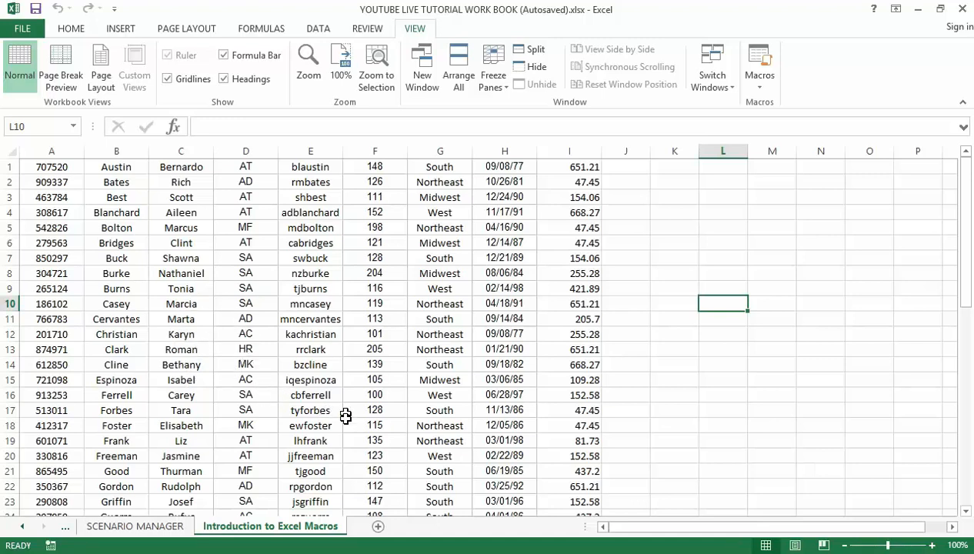
mouse_move(345, 409)
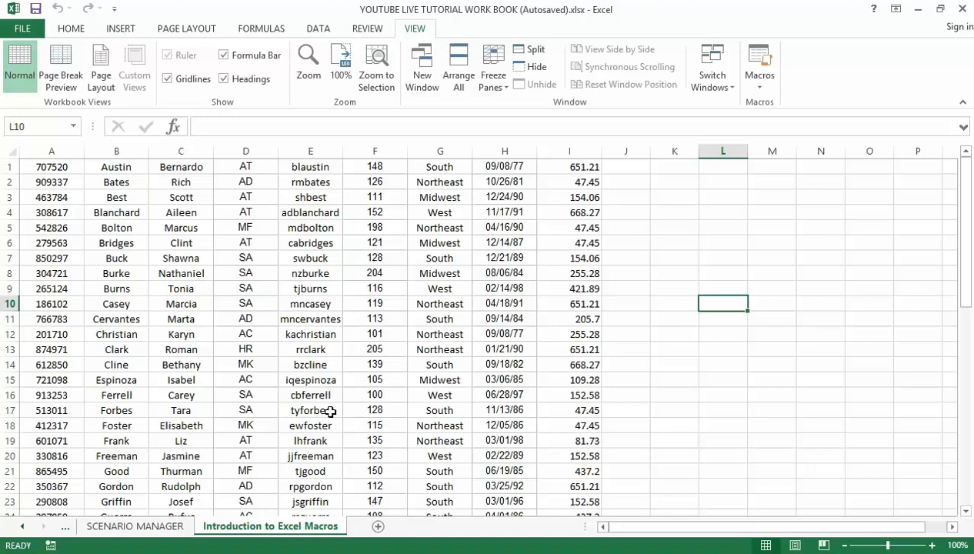
mouse_move(357, 449)
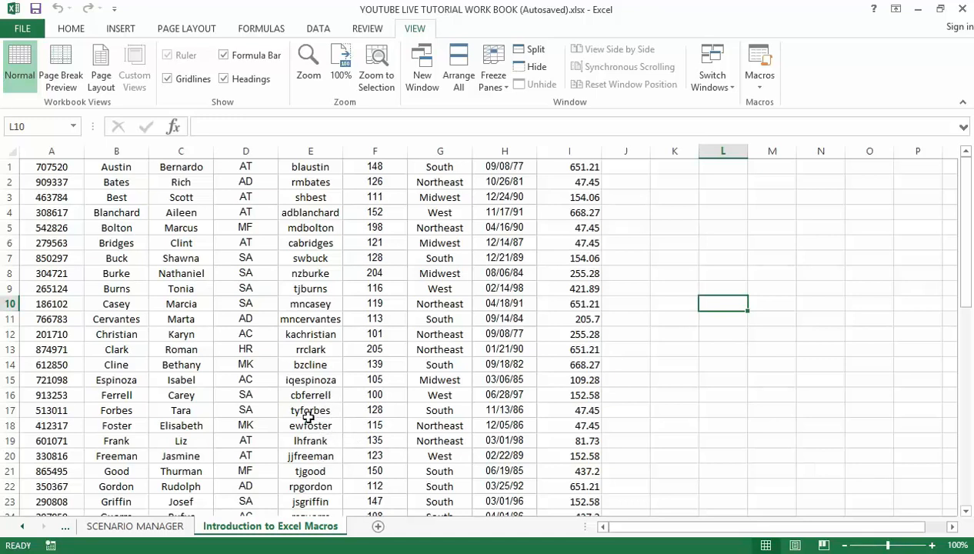
mouse_move(98, 212)
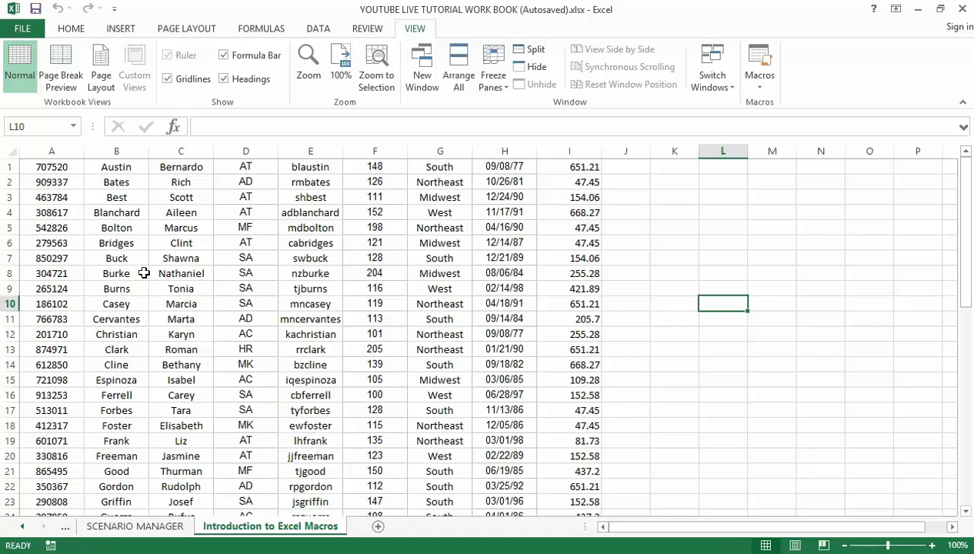
mouse_move(196, 310)
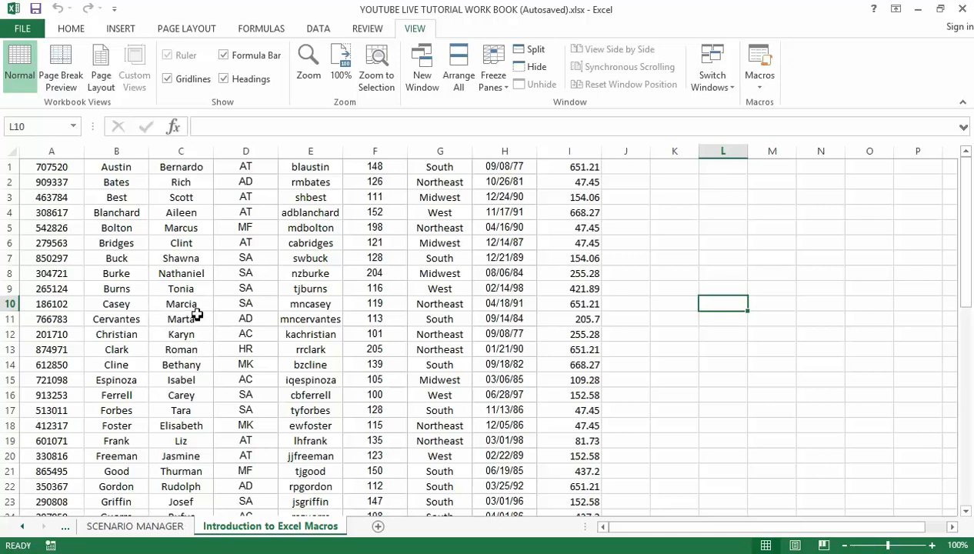
mouse_move(163, 274)
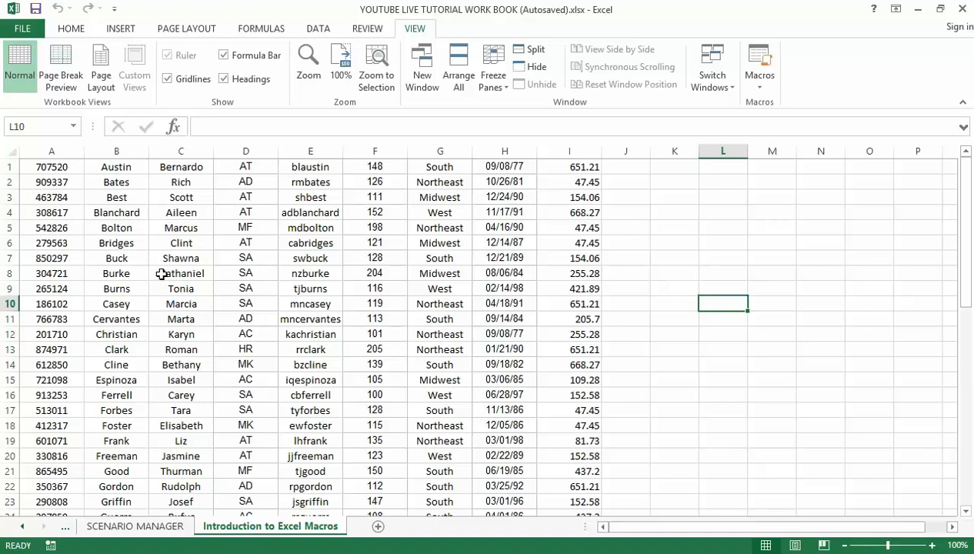
mouse_move(87, 286)
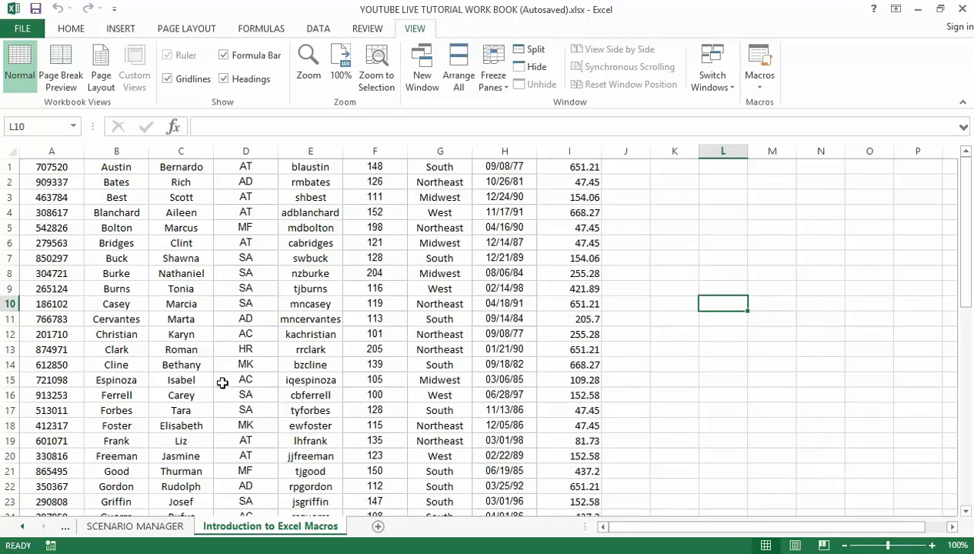
mouse_move(312, 320)
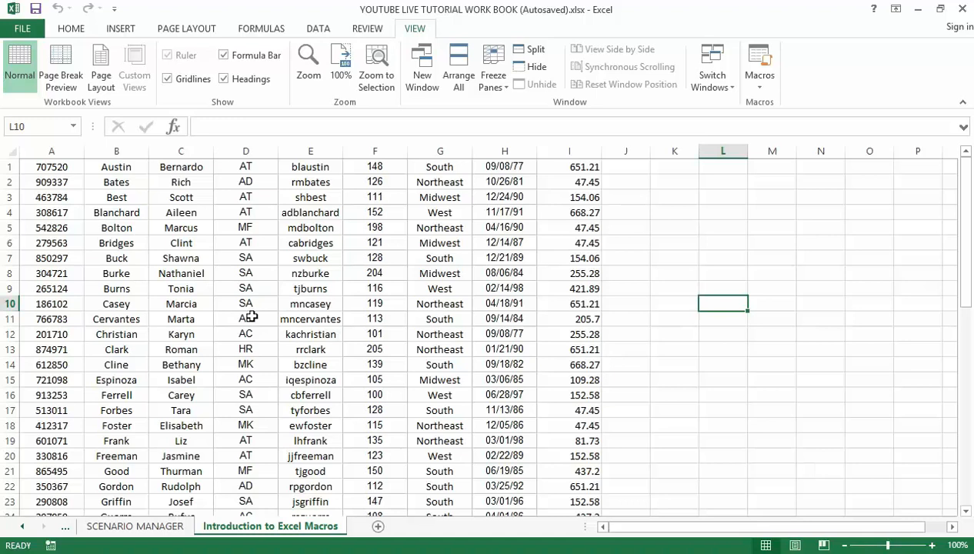
mouse_move(259, 344)
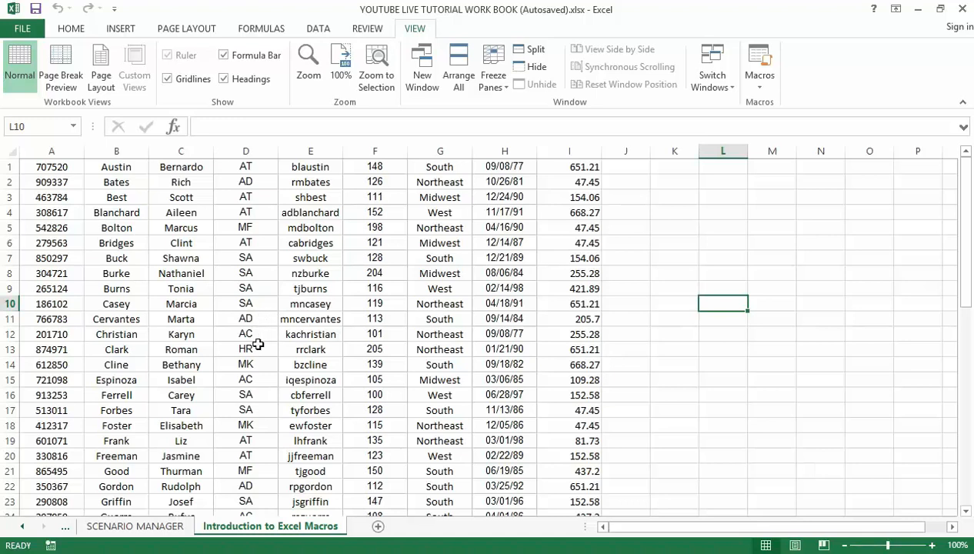
mouse_move(280, 338)
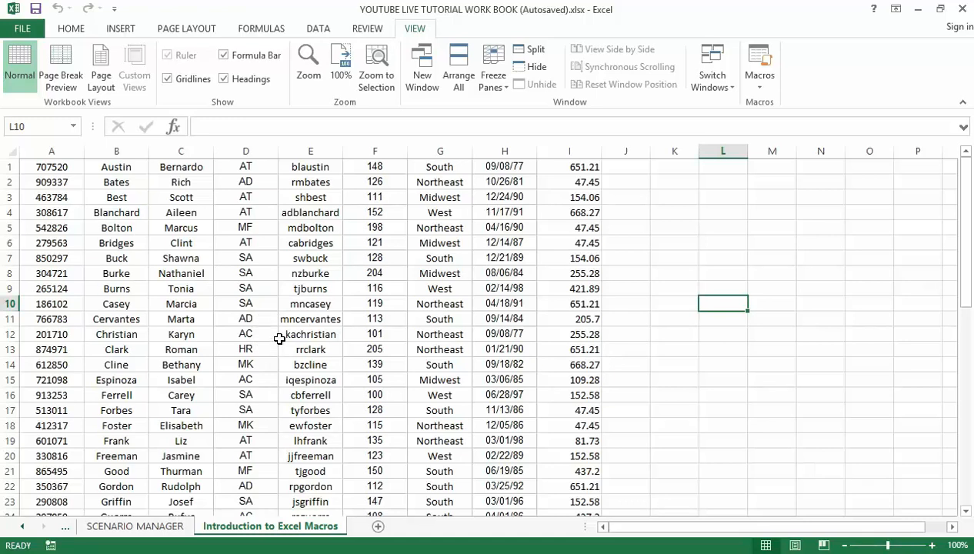
mouse_move(275, 434)
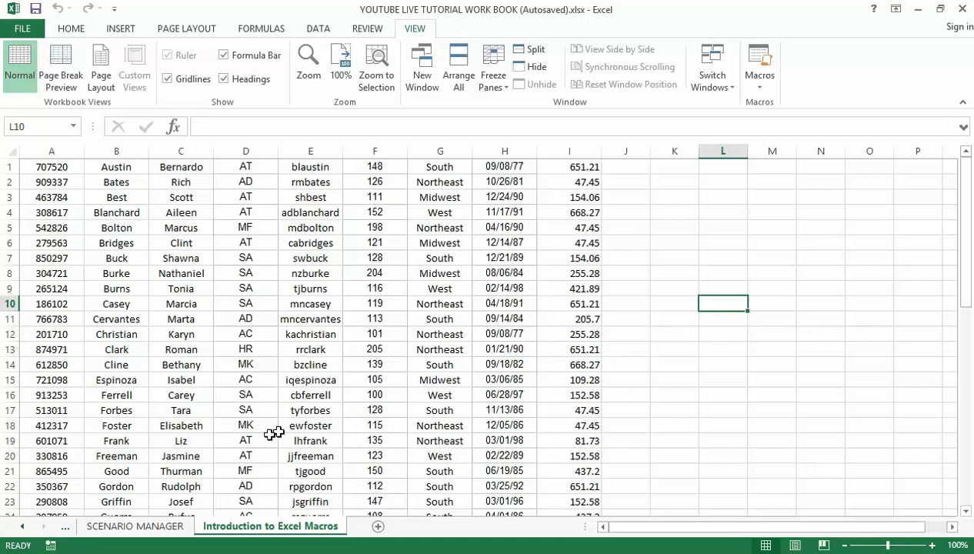
mouse_move(400, 413)
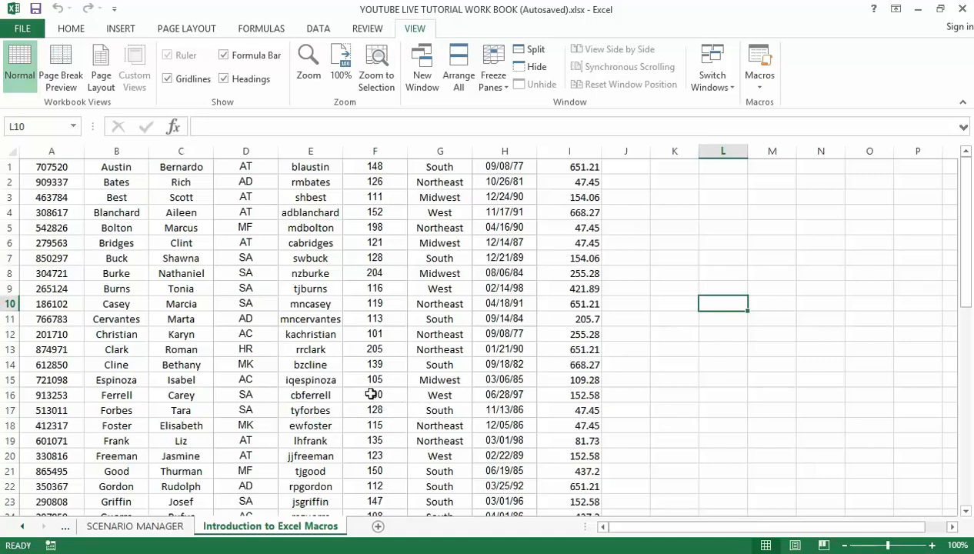
mouse_move(485, 452)
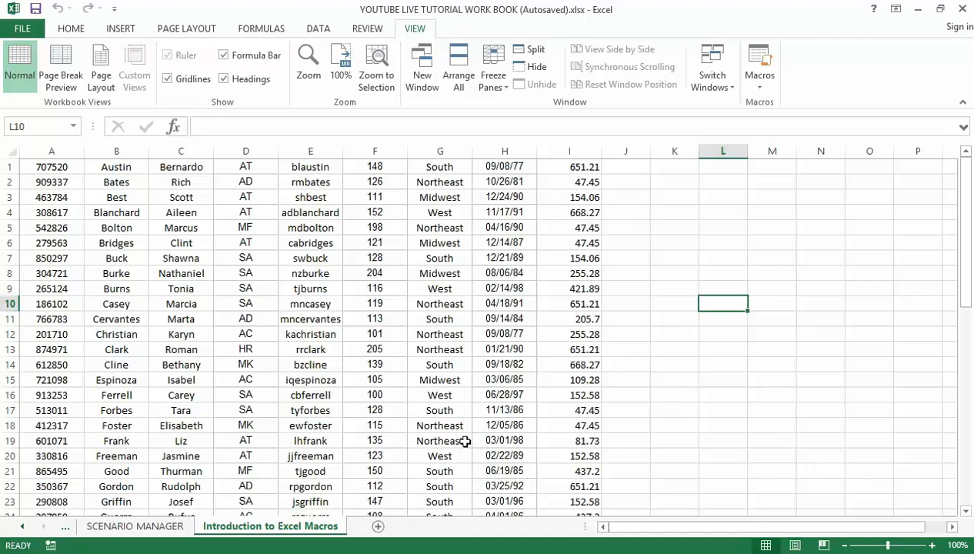
mouse_move(387, 406)
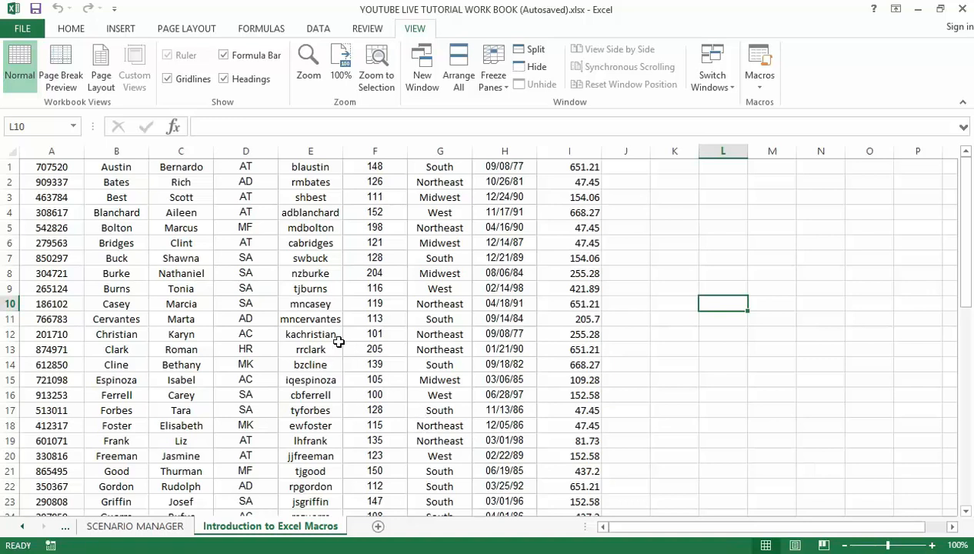
mouse_move(320, 345)
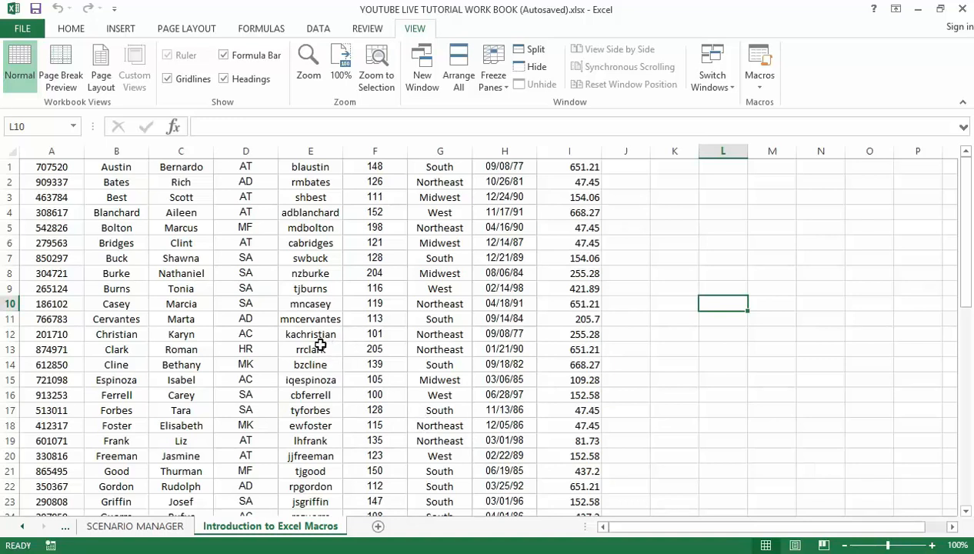
mouse_move(333, 348)
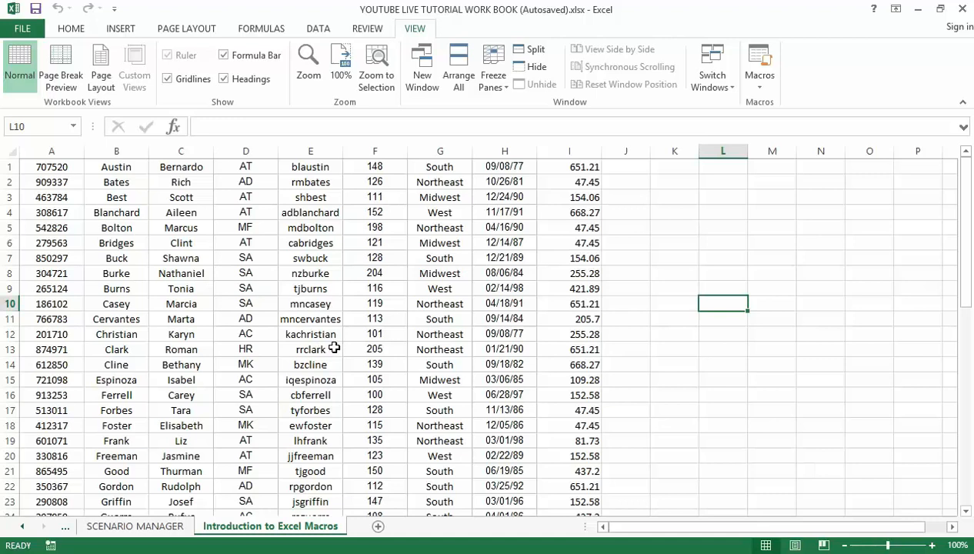
mouse_move(346, 348)
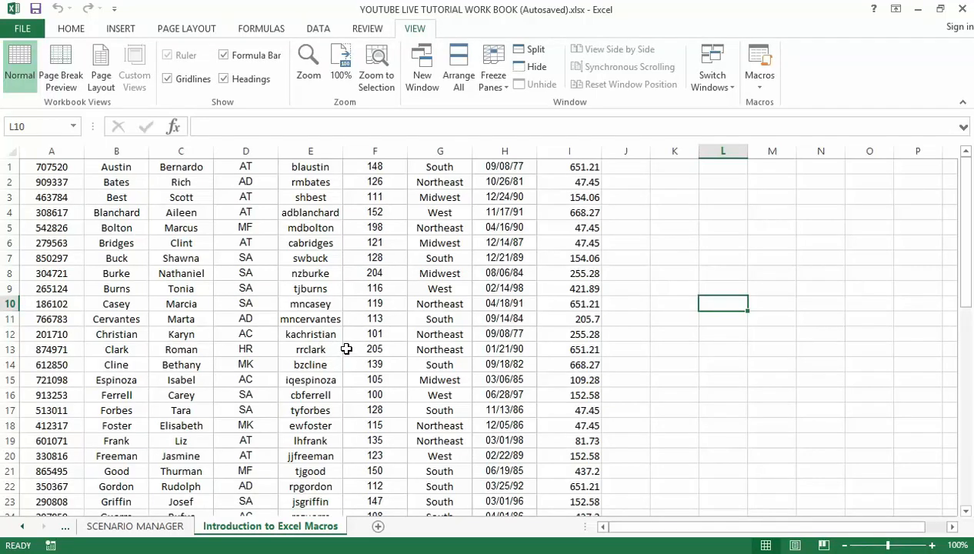
mouse_move(379, 387)
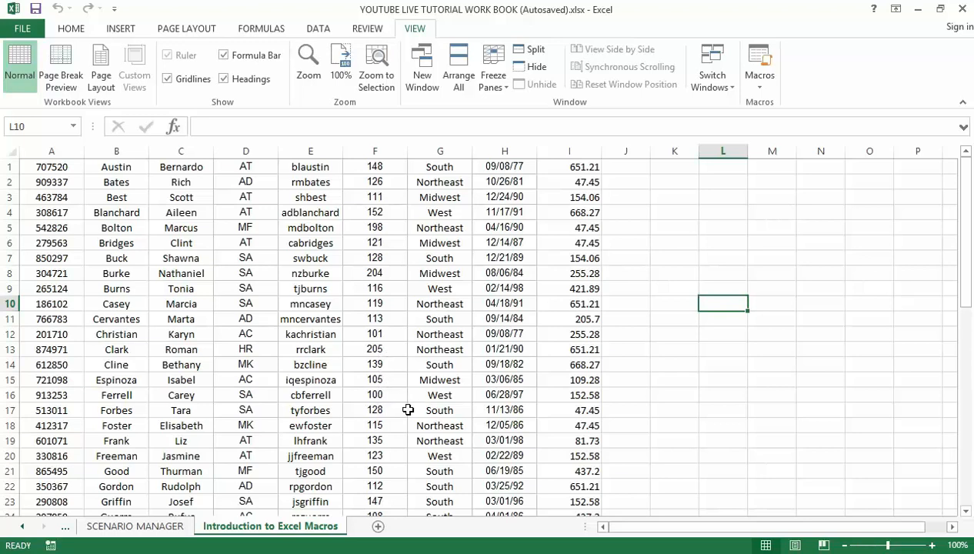
mouse_move(386, 392)
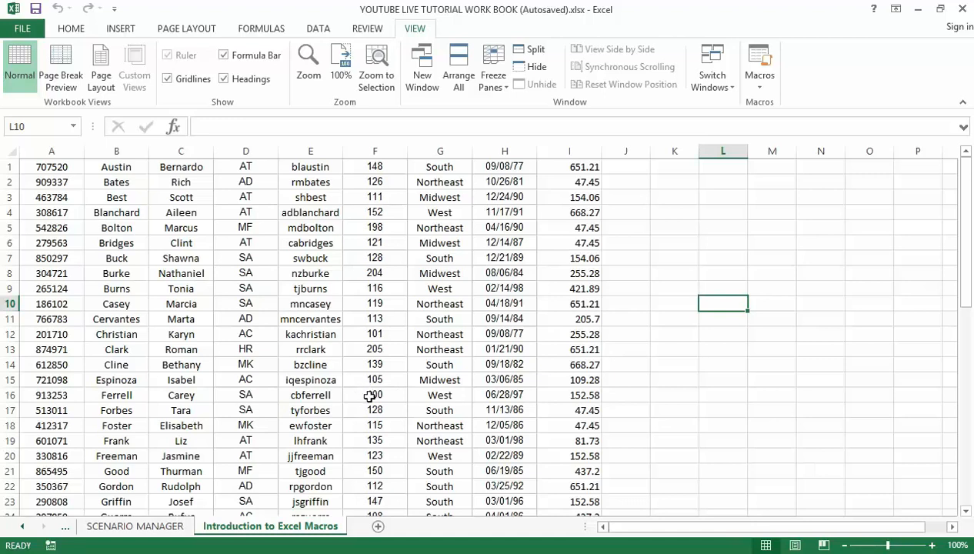
mouse_move(379, 397)
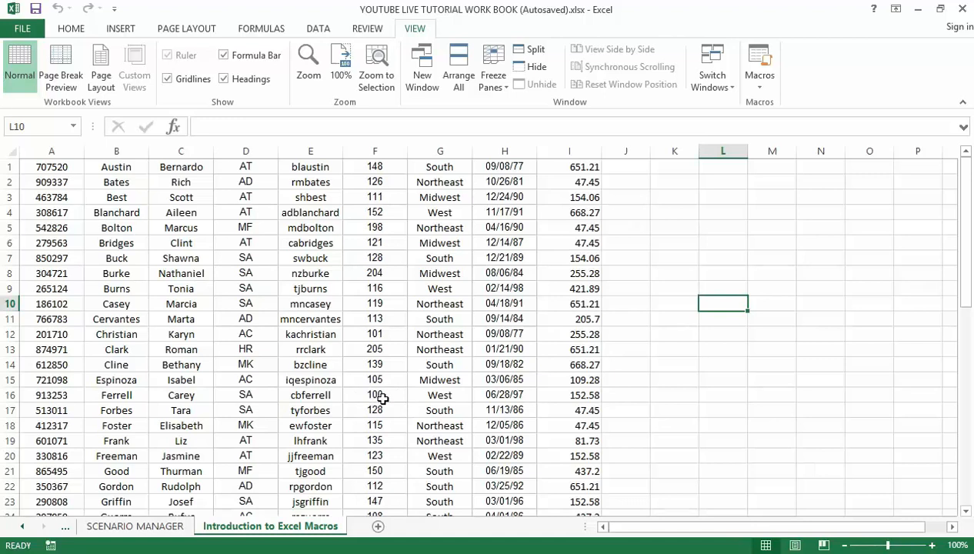
mouse_move(393, 382)
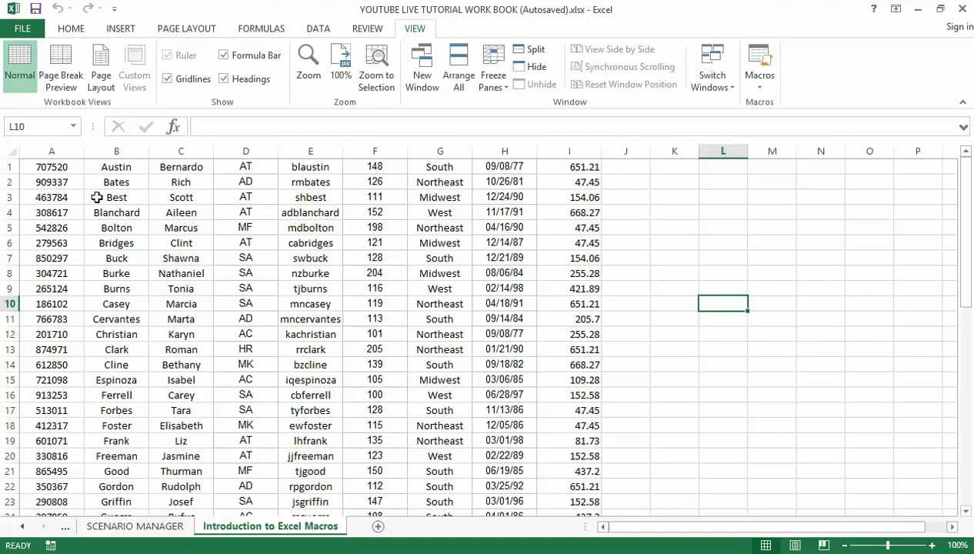
mouse_move(506, 221)
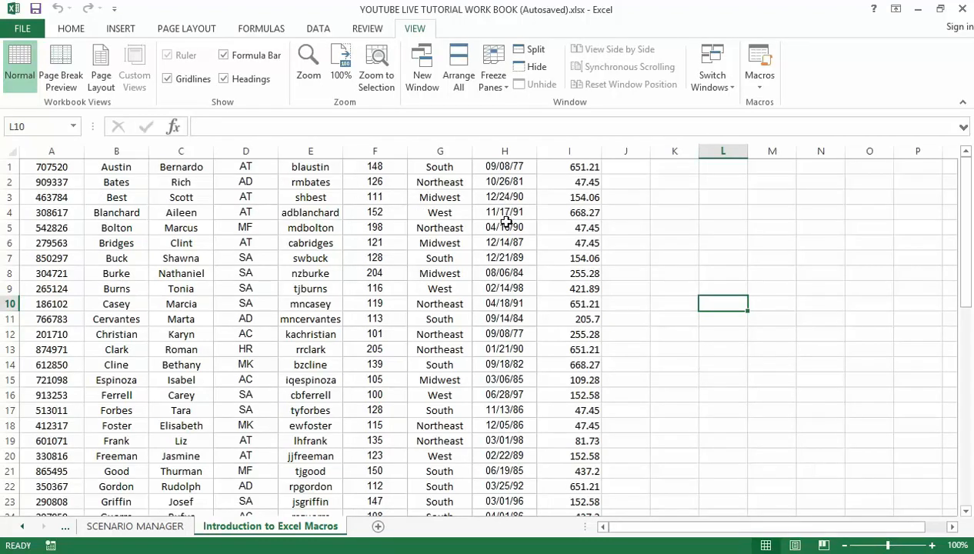
mouse_move(477, 201)
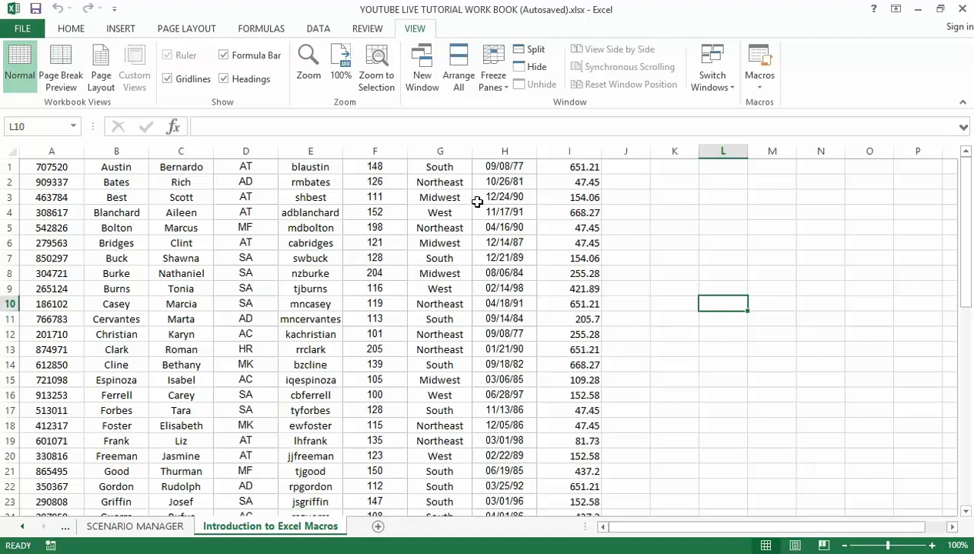
mouse_move(575, 215)
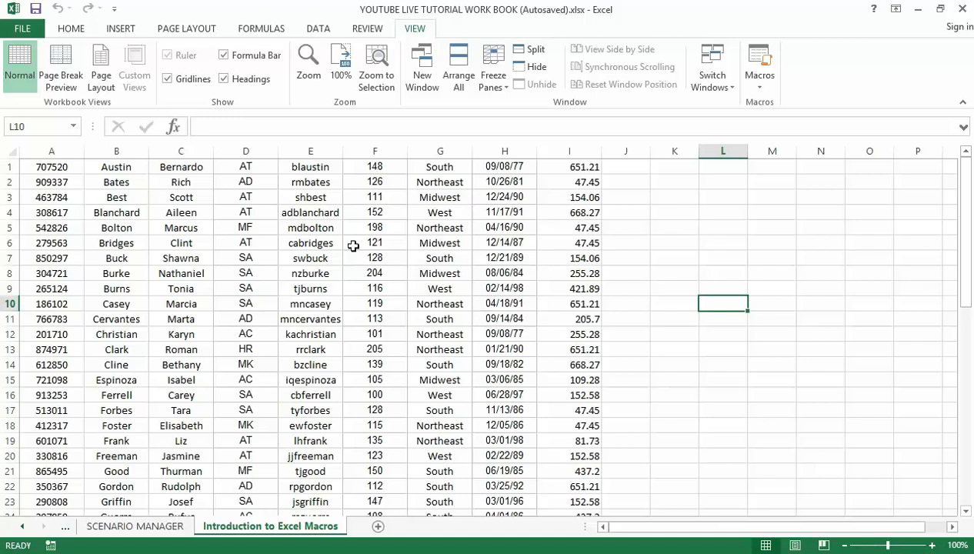
mouse_move(330, 300)
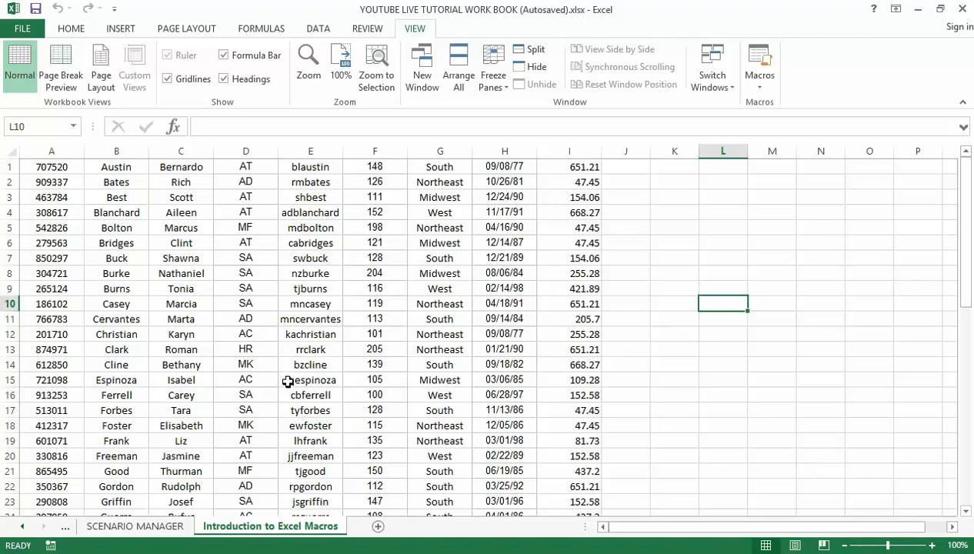
mouse_move(295, 371)
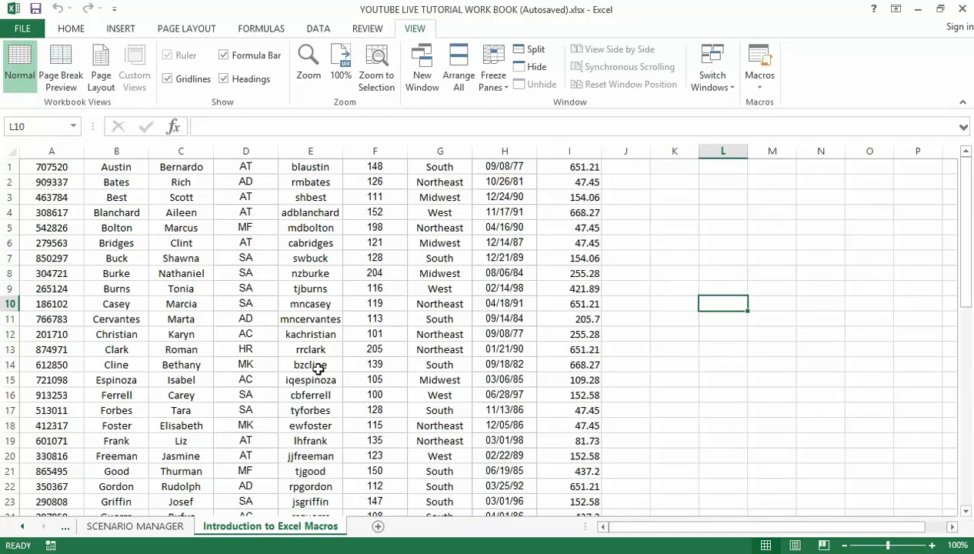
mouse_move(324, 341)
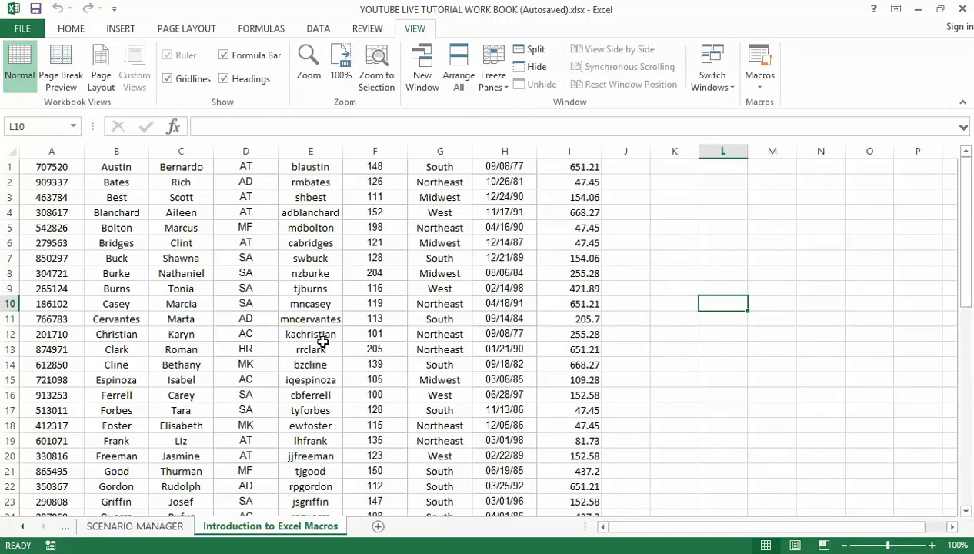
mouse_move(355, 337)
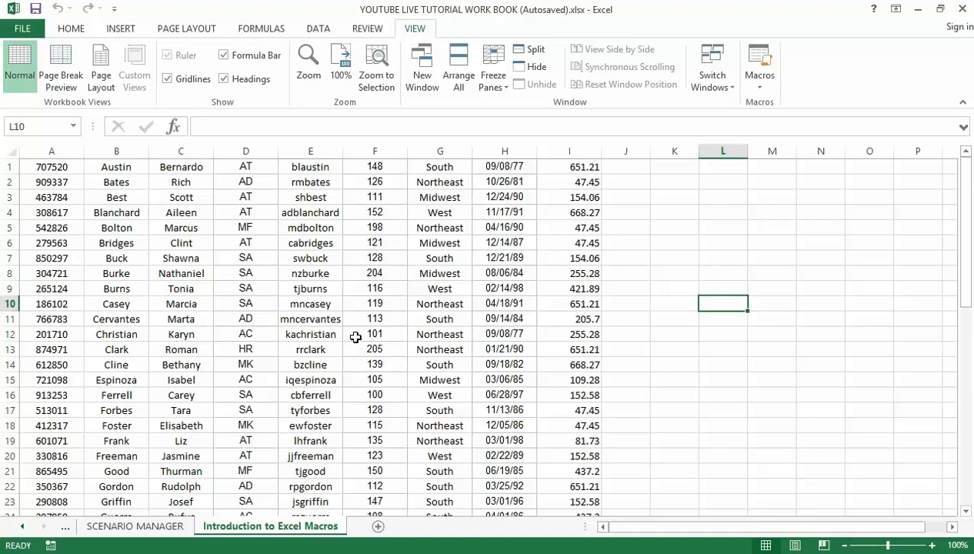
mouse_move(342, 302)
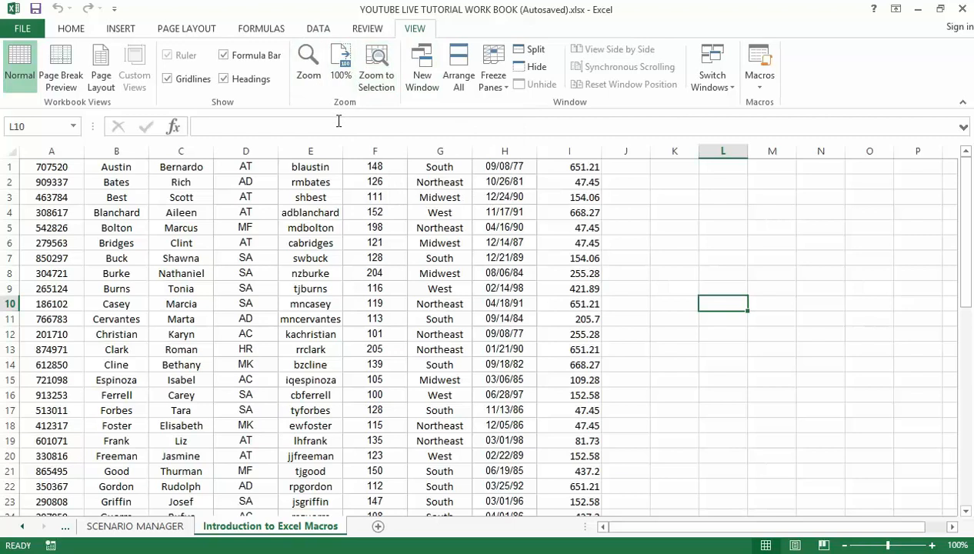
mouse_move(295, 219)
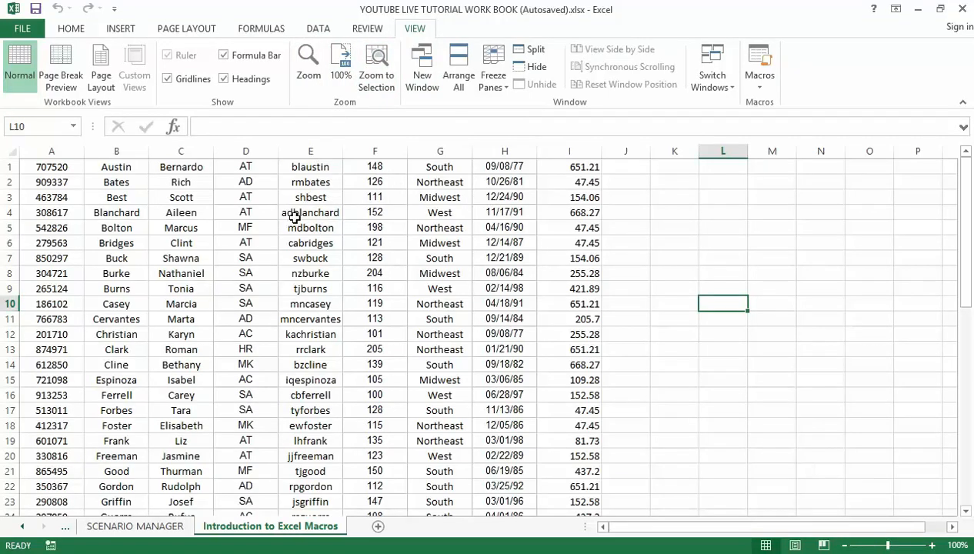
mouse_move(283, 289)
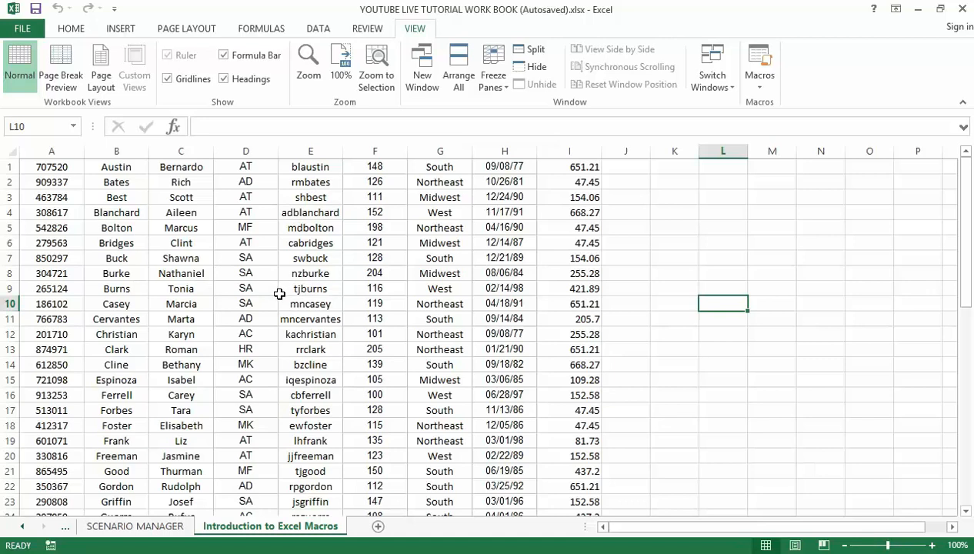
mouse_move(277, 311)
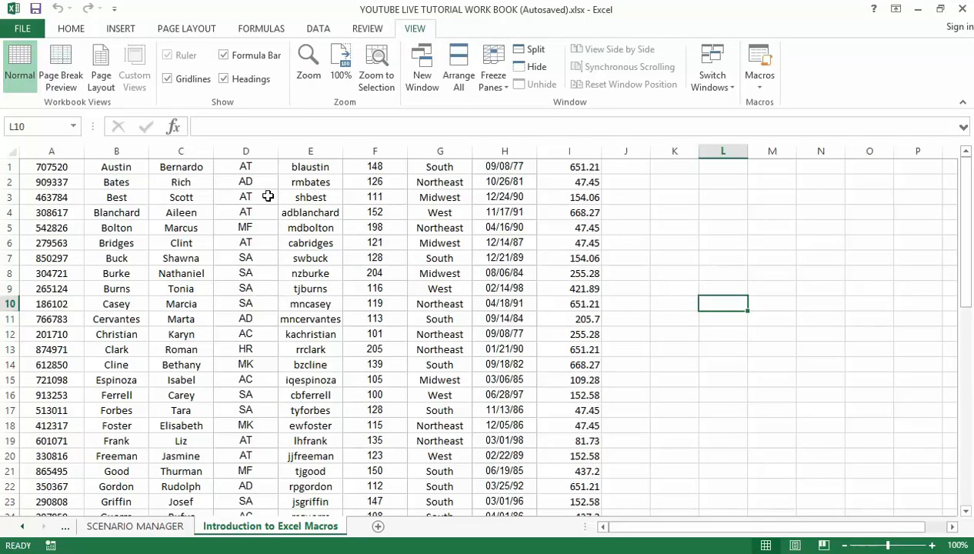
mouse_move(317, 303)
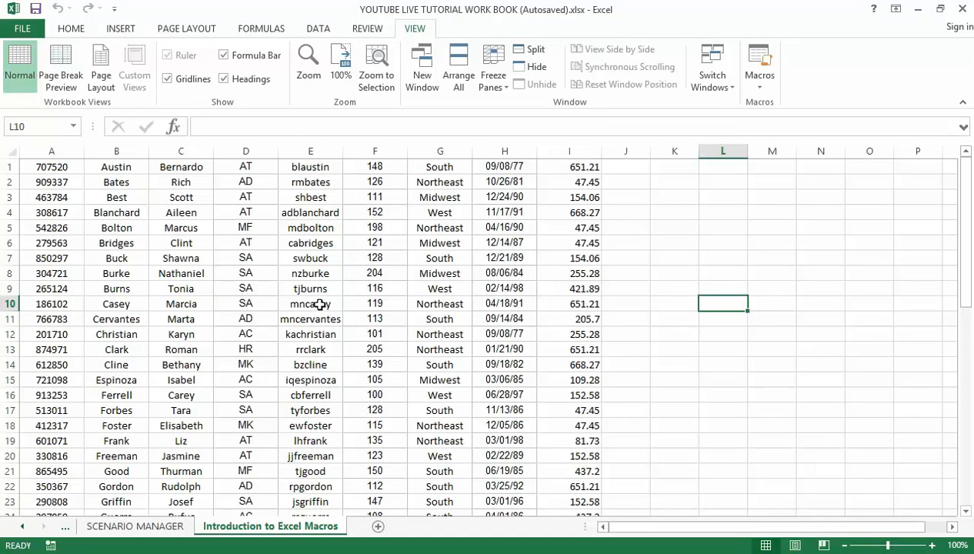
mouse_move(356, 323)
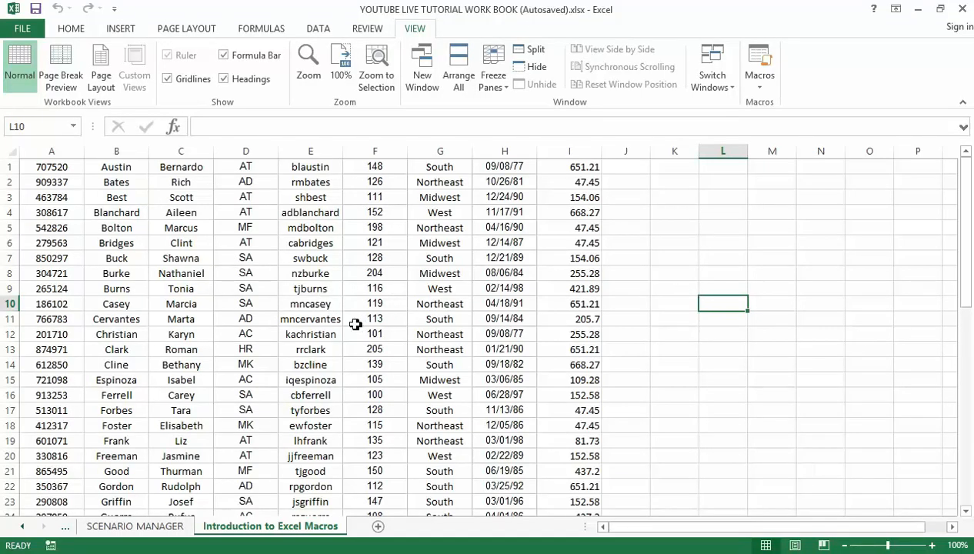
mouse_move(465, 349)
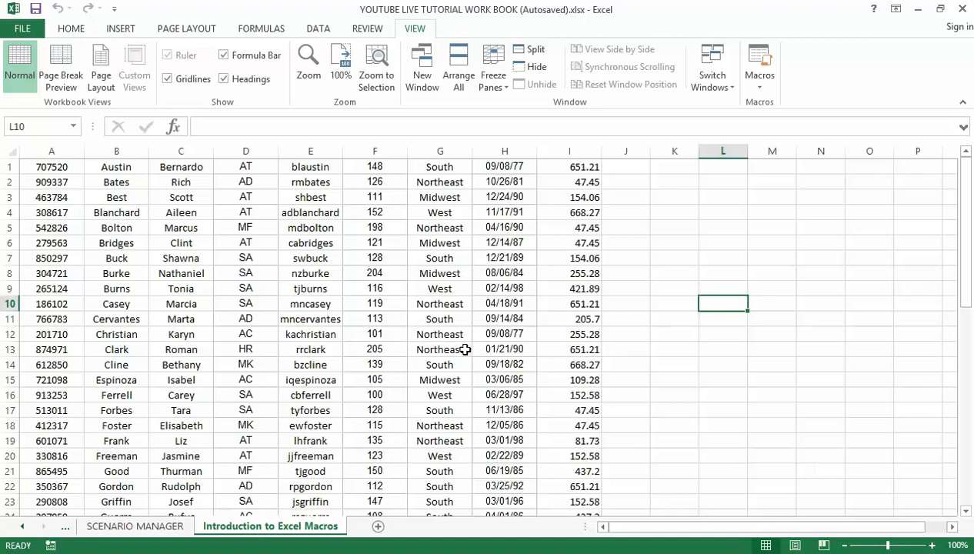